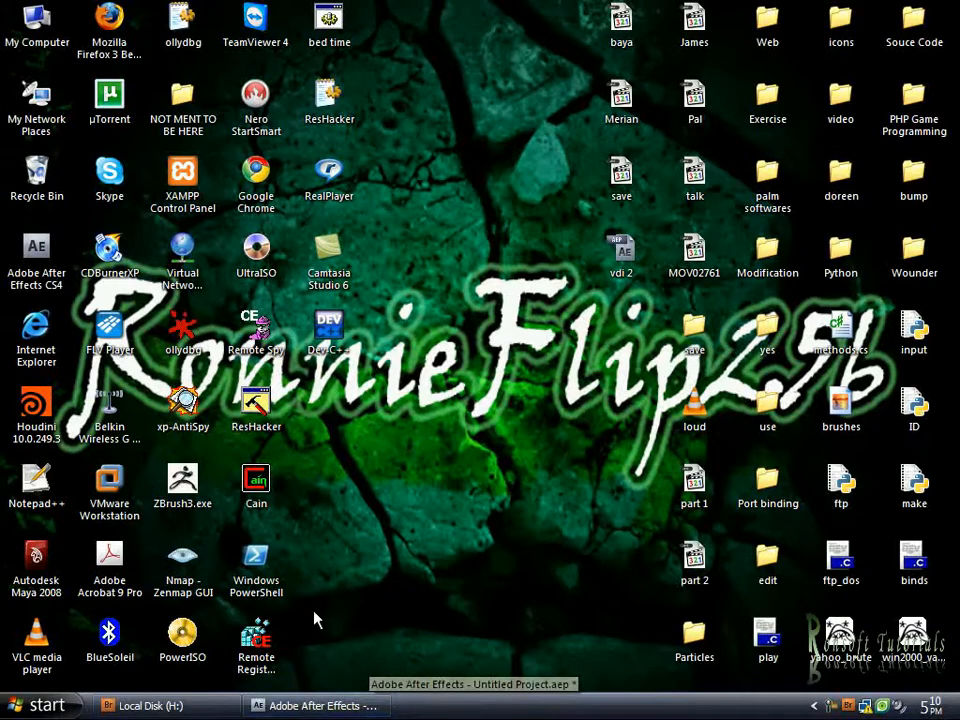
- Bring the Bridge window forward and browse into the Projects Effects folder
{"action": "left_click", "coordinate": [148, 705]}
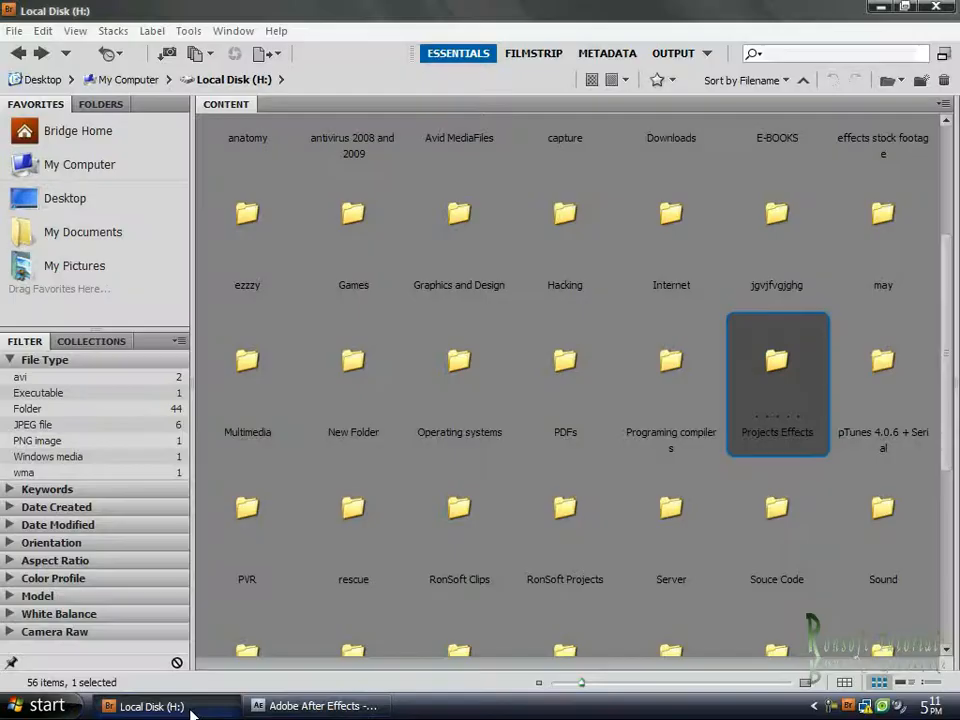
{"action": "scroll", "scroll_direction": "down", "scroll_amount": 3}
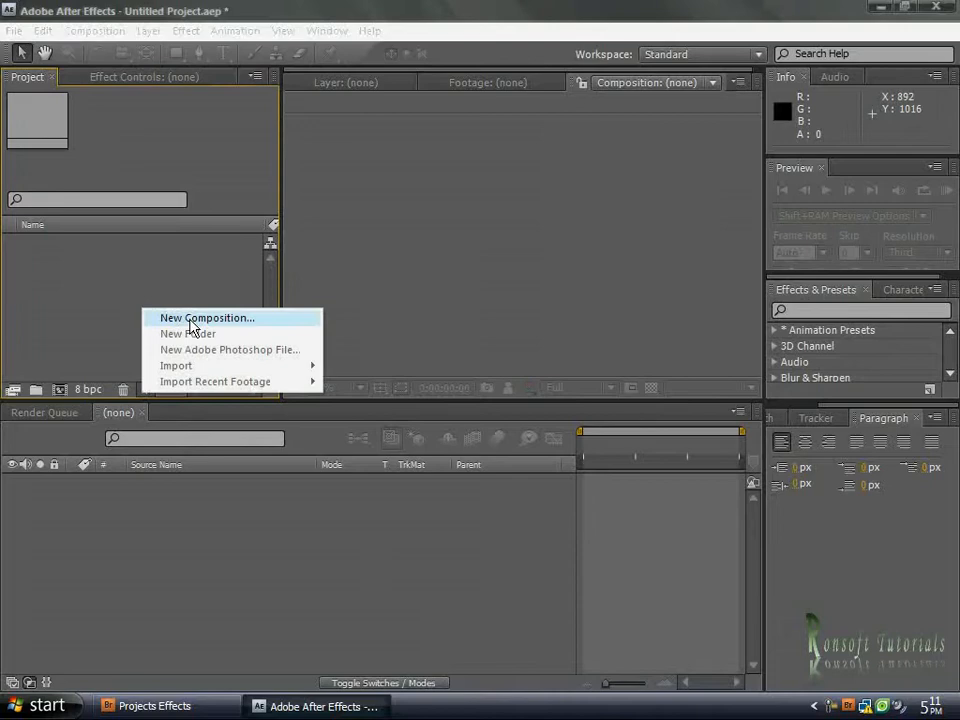
- Create a 703×506 composition named Pat with Square Pixels aspect ratio
{"action": "left_click", "coordinate": [207, 318]}
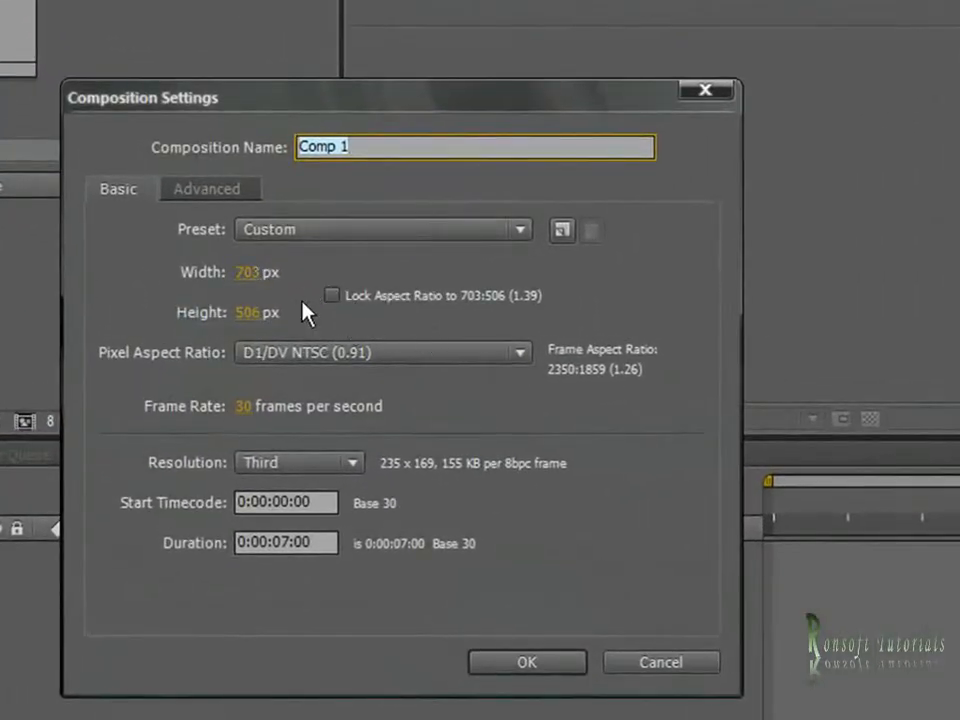
{"action": "mouse_move", "coordinate": [330, 318]}
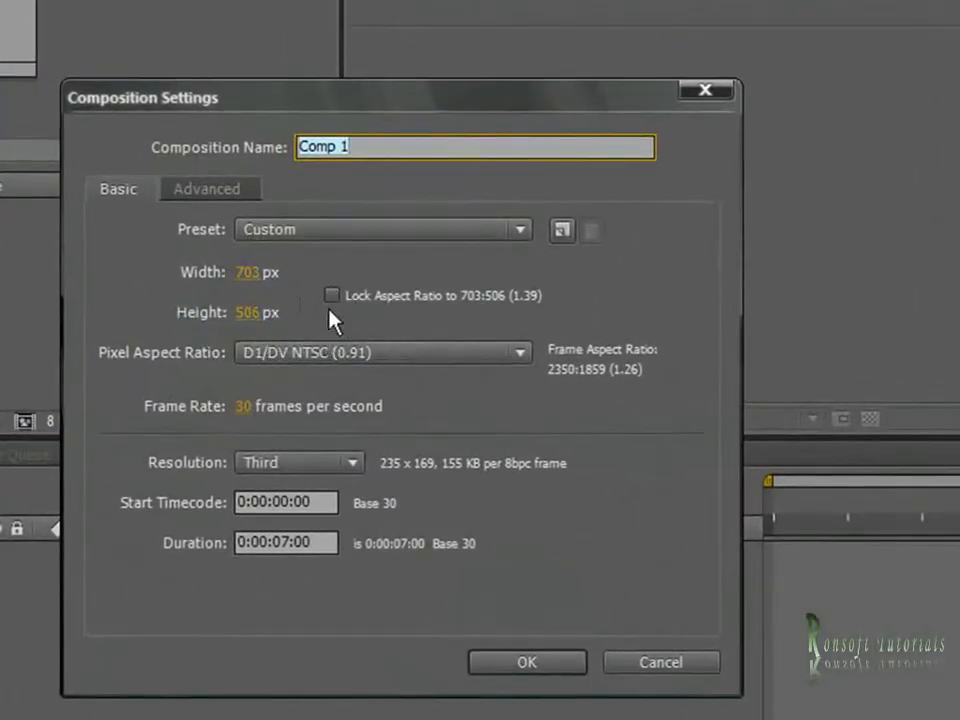
{"action": "left_click", "coordinate": [383, 352]}
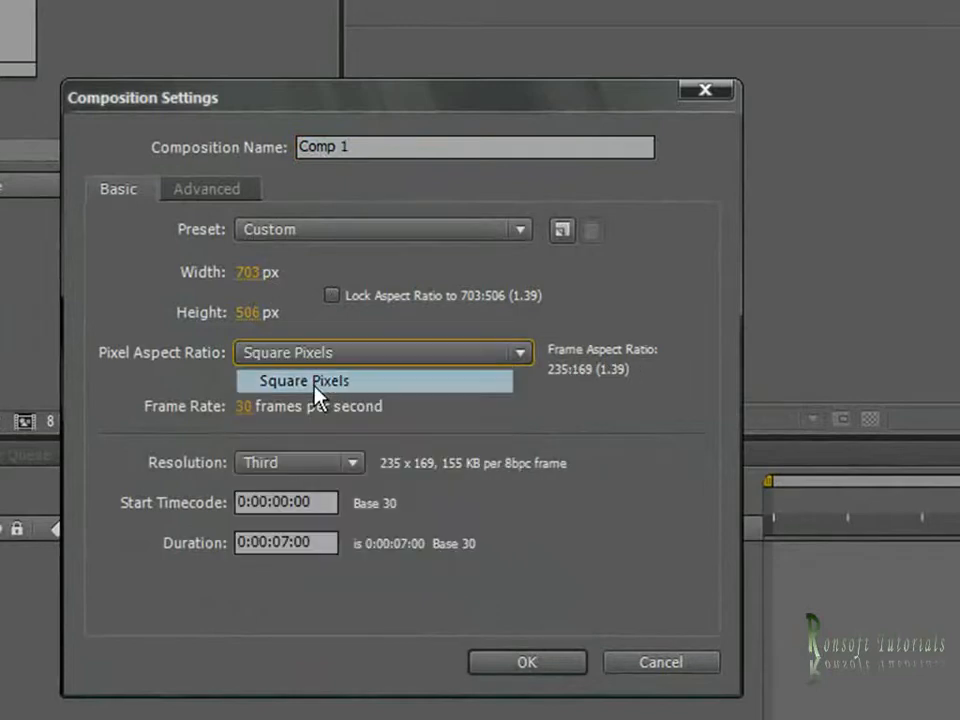
{"action": "left_click", "coordinate": [305, 381]}
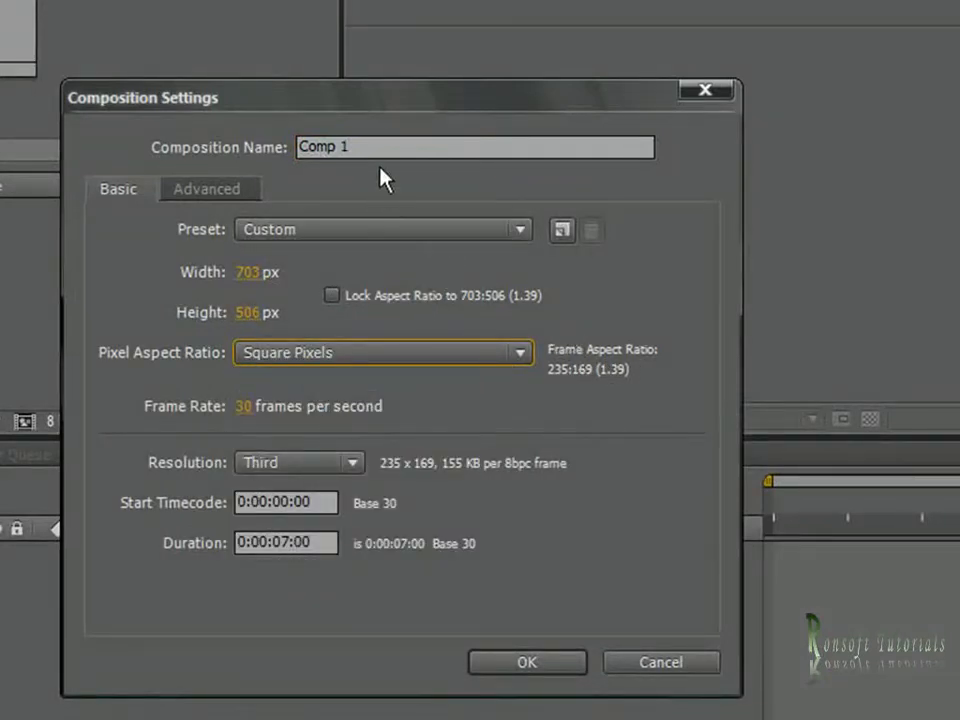
{"action": "type", "text": "P"}
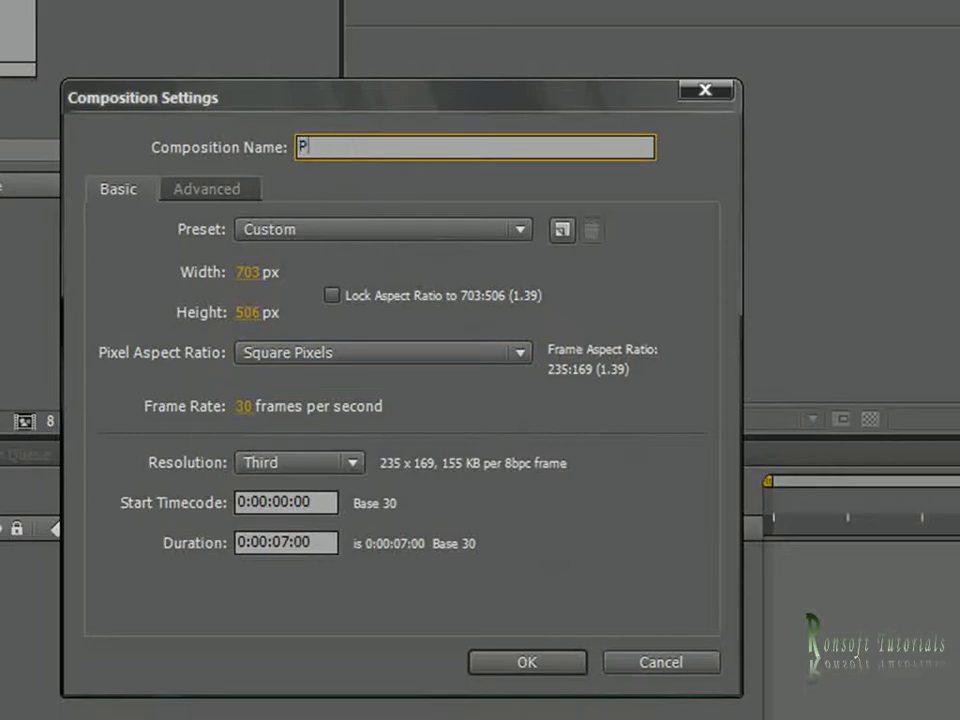
{"action": "type", "text": "at"}
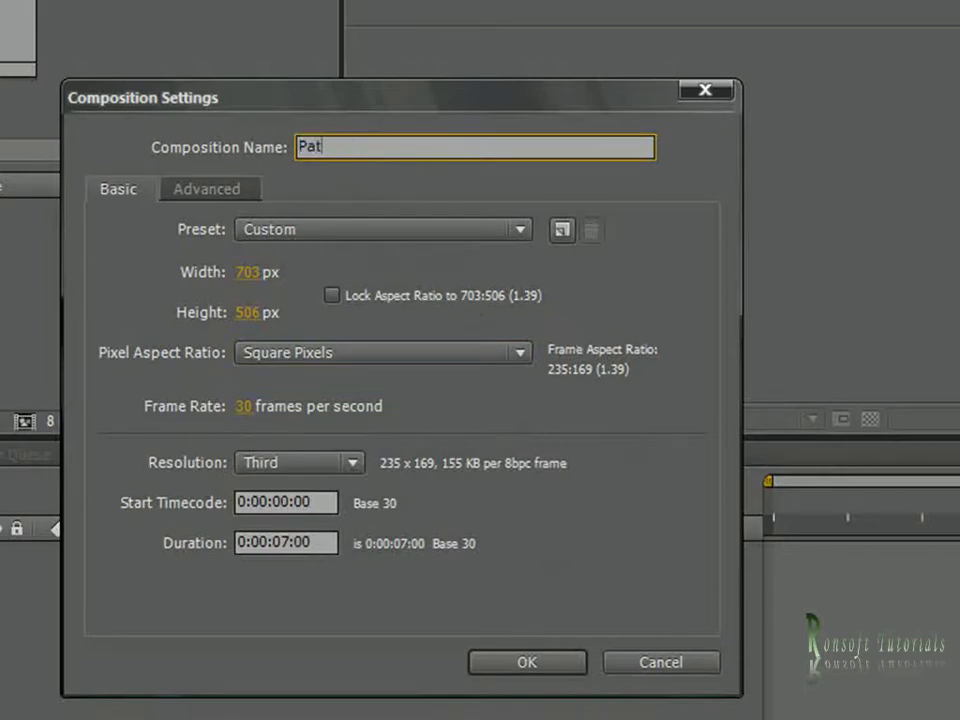
{"action": "left_click", "coordinate": [527, 662]}
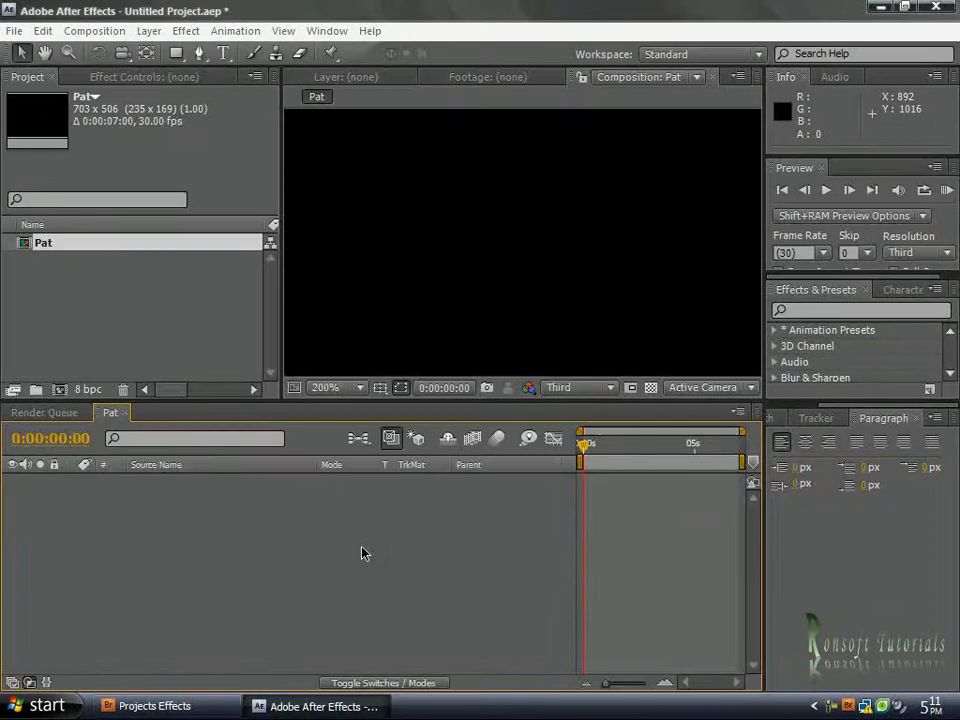
- Add a black comp-size solid named BG to the Pat composition
{"action": "right_click", "coordinate": [365, 553]}
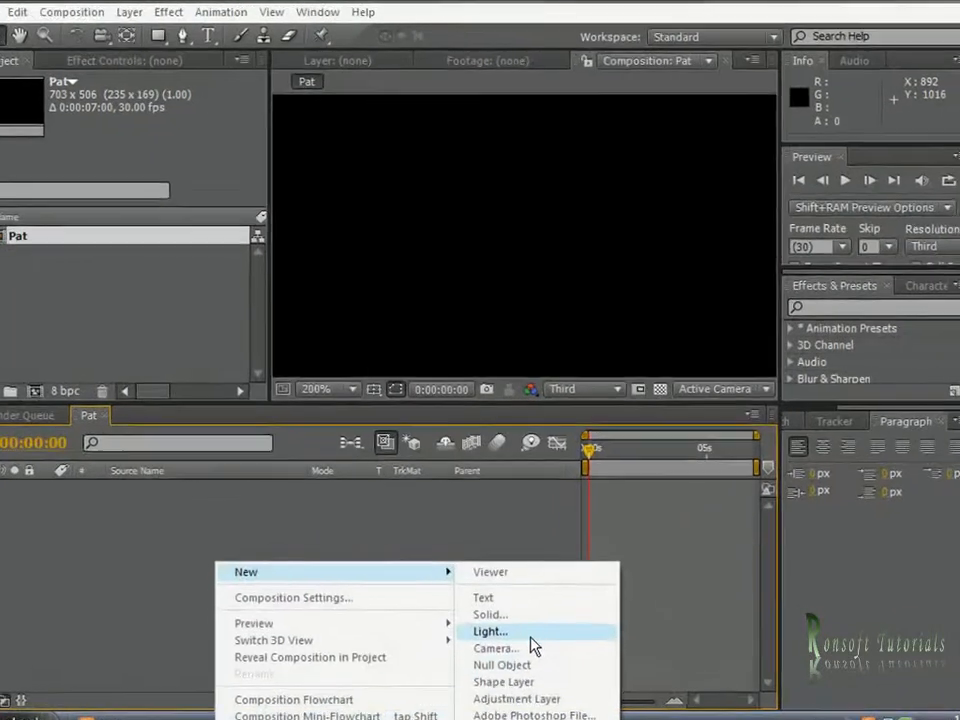
{"action": "left_click", "coordinate": [489, 614]}
{"action": "type", "text": "BG"}
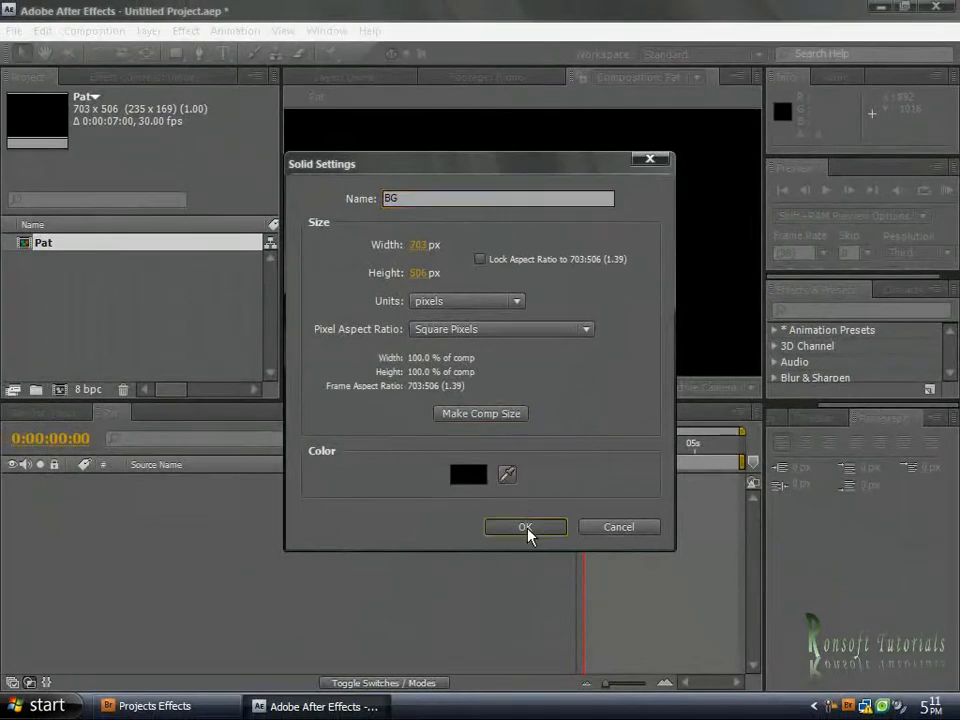
{"action": "left_click", "coordinate": [525, 527]}
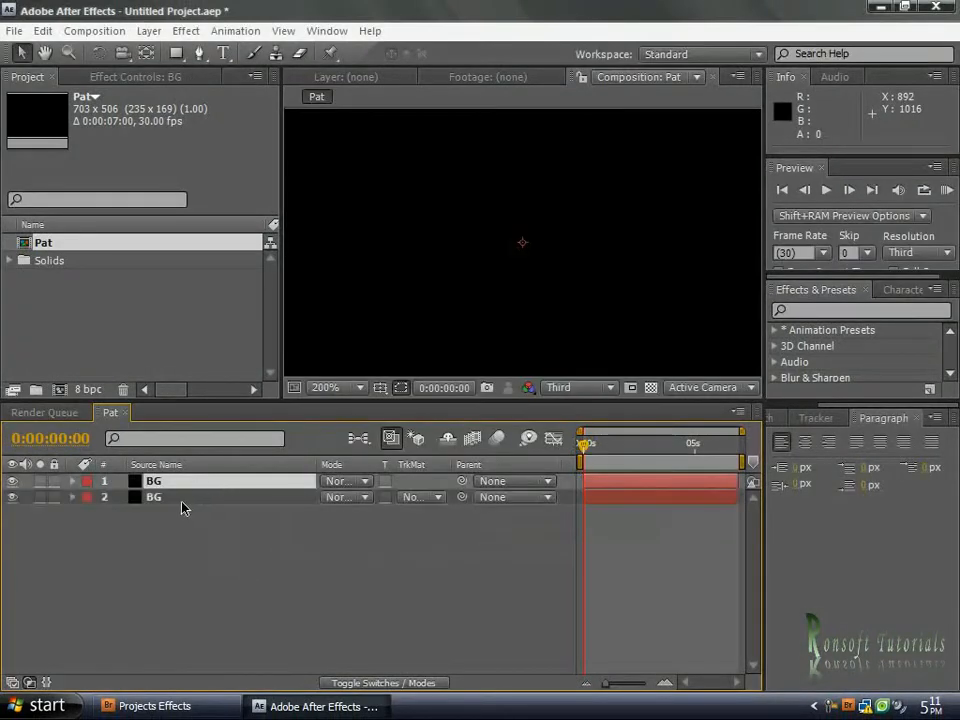
- Rename the top BG solid to particles and add an adjustment layer named color fx
{"action": "double_click", "coordinate": [153, 481]}
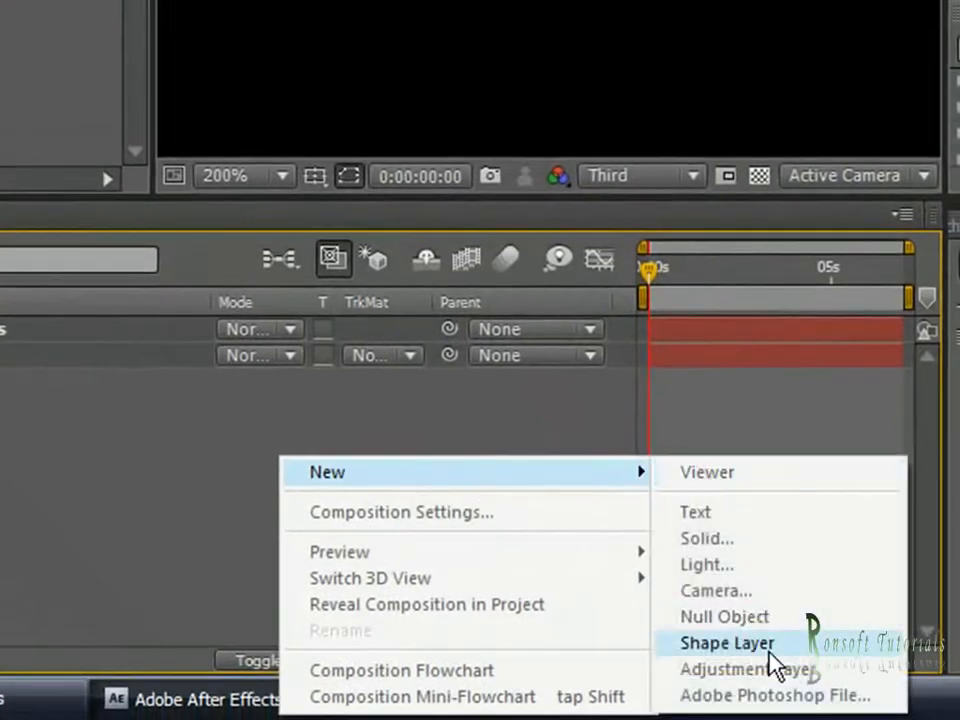
{"action": "left_click", "coordinate": [749, 669]}
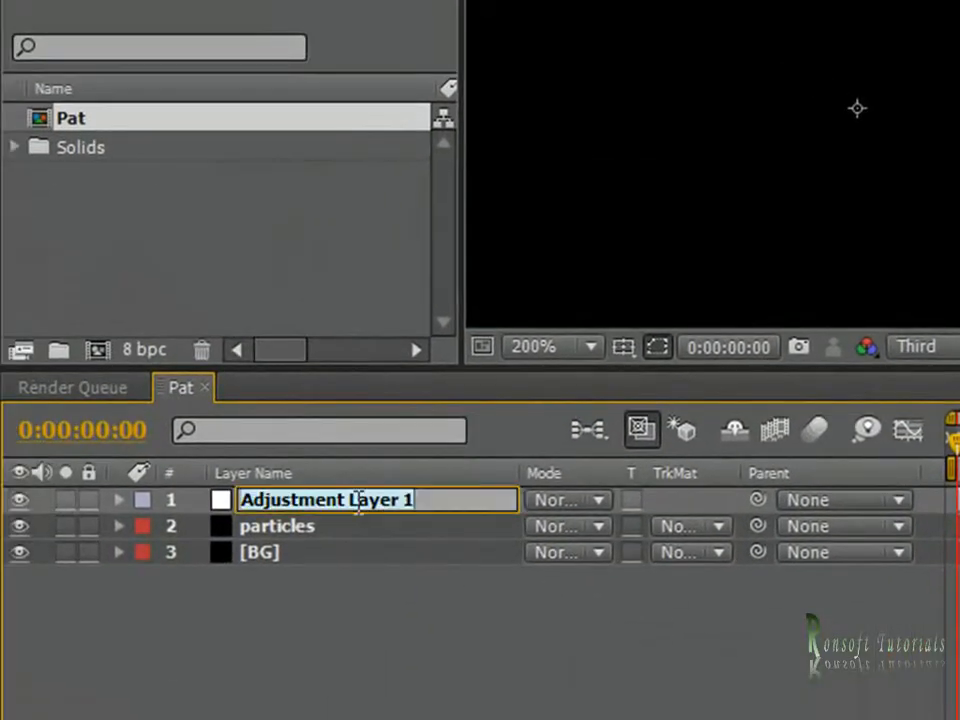
{"action": "type", "text": "color fx"}
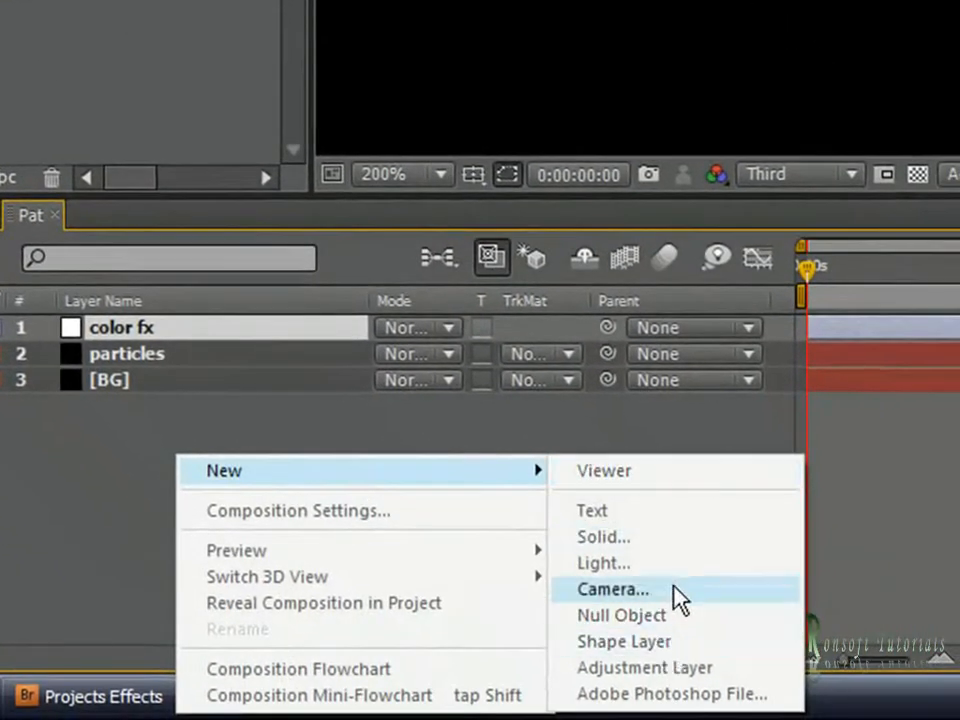
- Add a point light named Emitter and a 35mm camera atop the Pat comp
{"action": "left_click", "coordinate": [603, 563]}
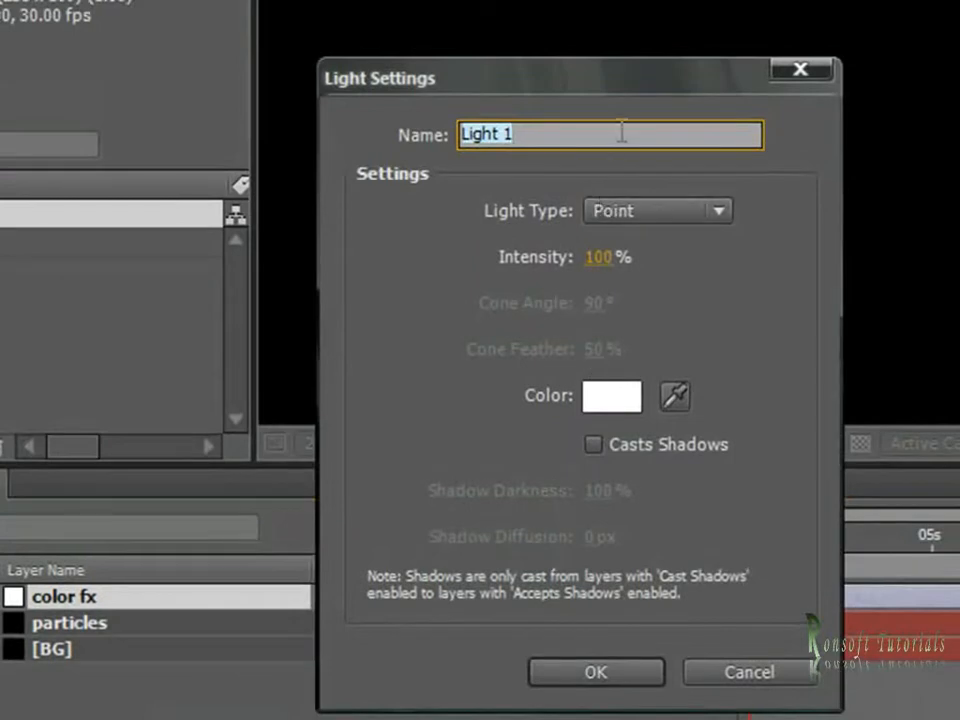
{"action": "left_click", "coordinate": [657, 211]}
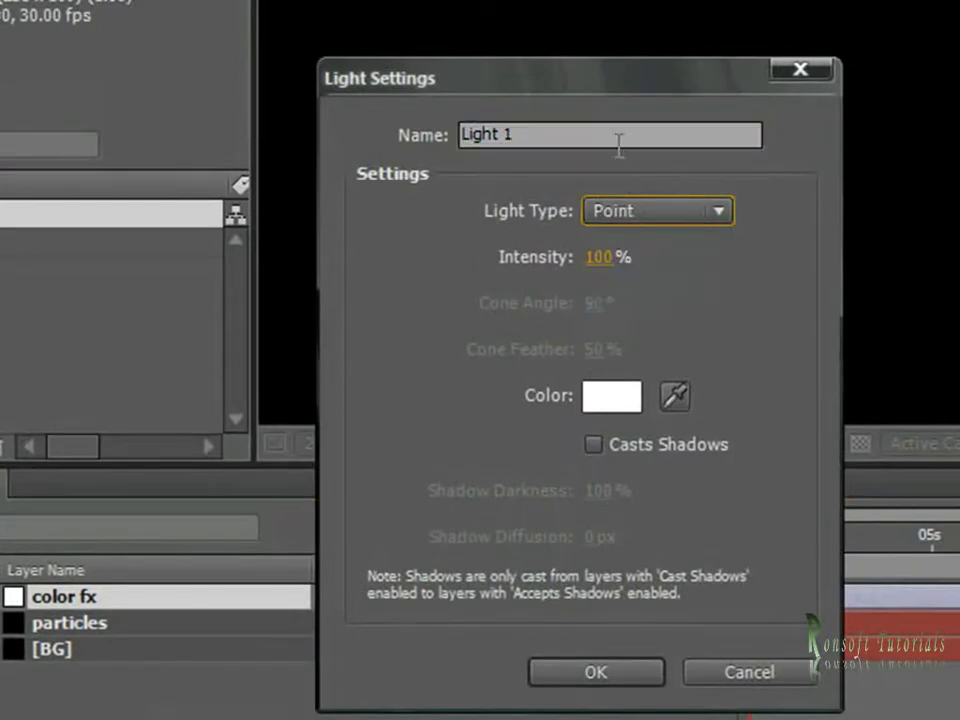
{"action": "type", "text": "E"}
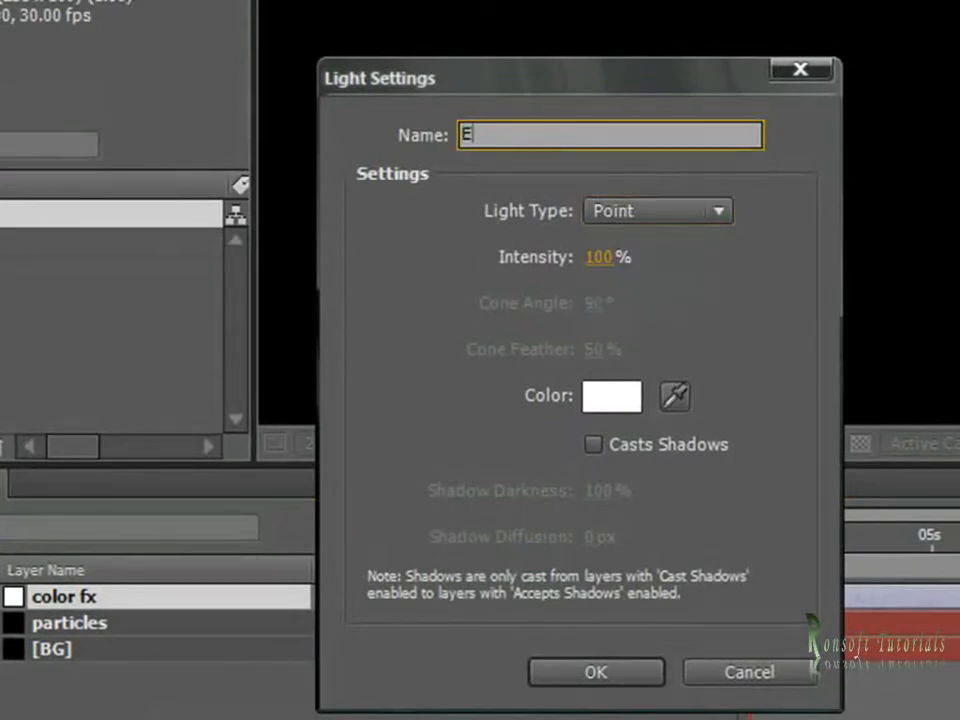
{"action": "type", "text": "mitter"}
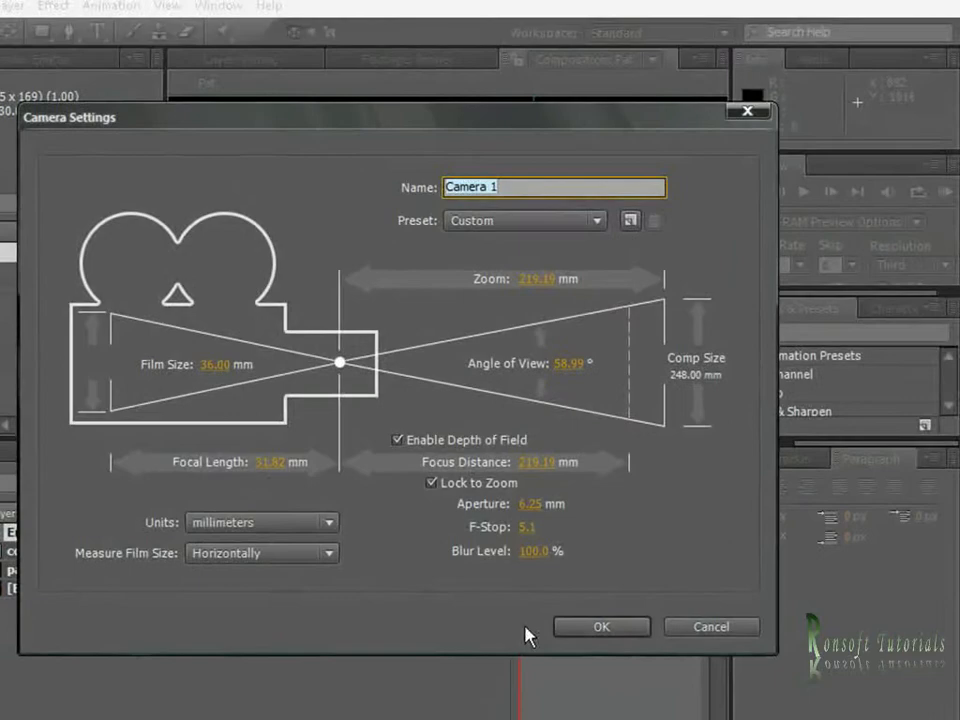
{"action": "mouse_move", "coordinate": [555, 240]}
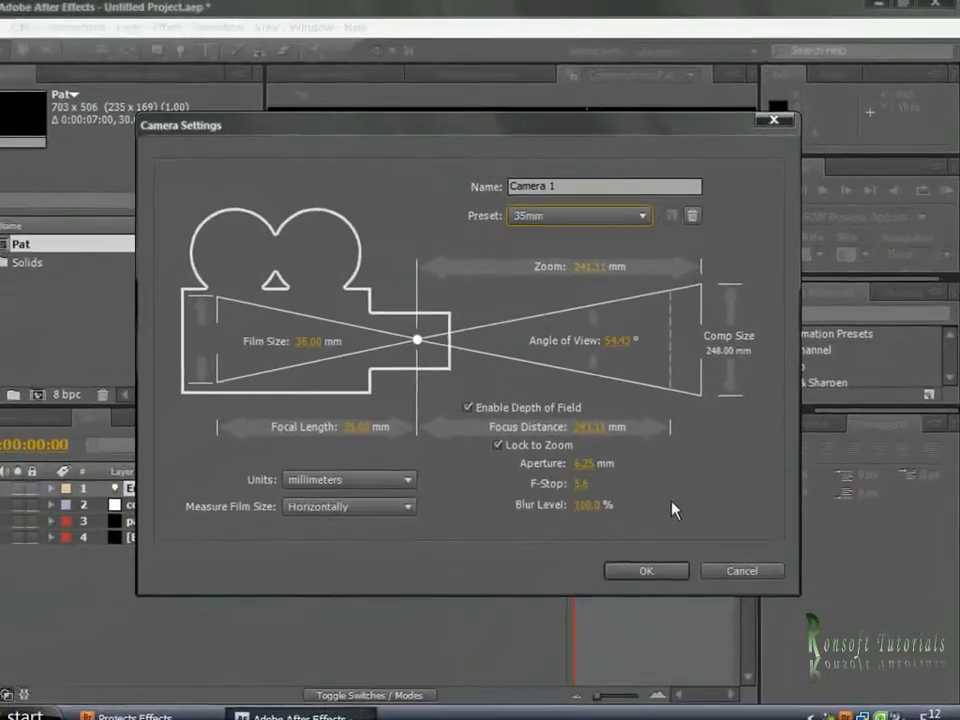
{"action": "left_click", "coordinate": [645, 570]}
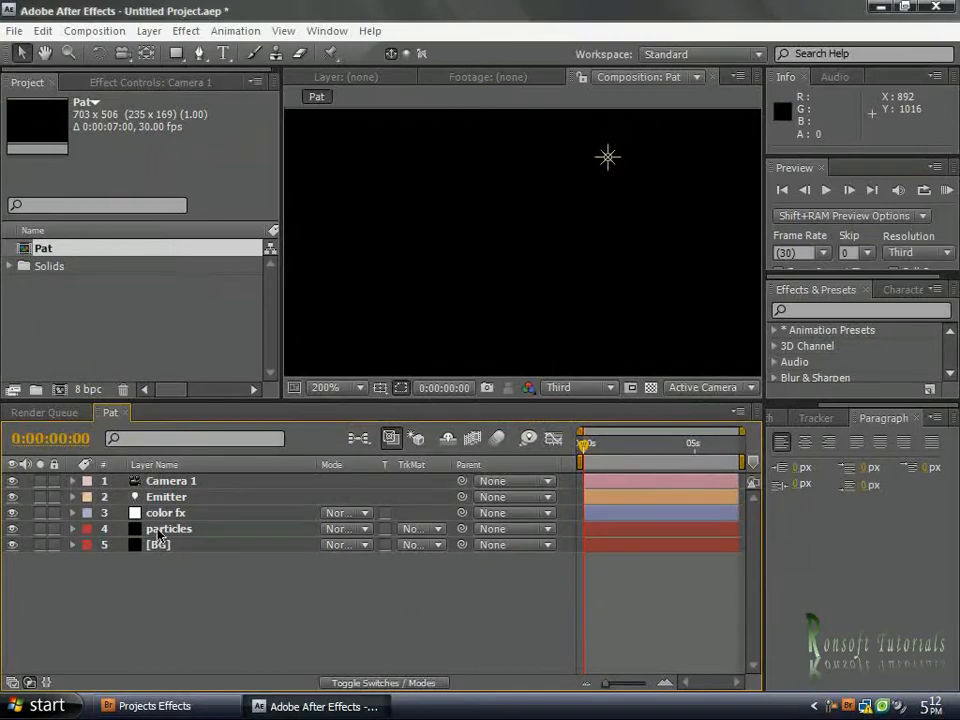
- Browse the Effect menu to Trapcode Particular for the particles layer
{"action": "left_click", "coordinate": [185, 30]}
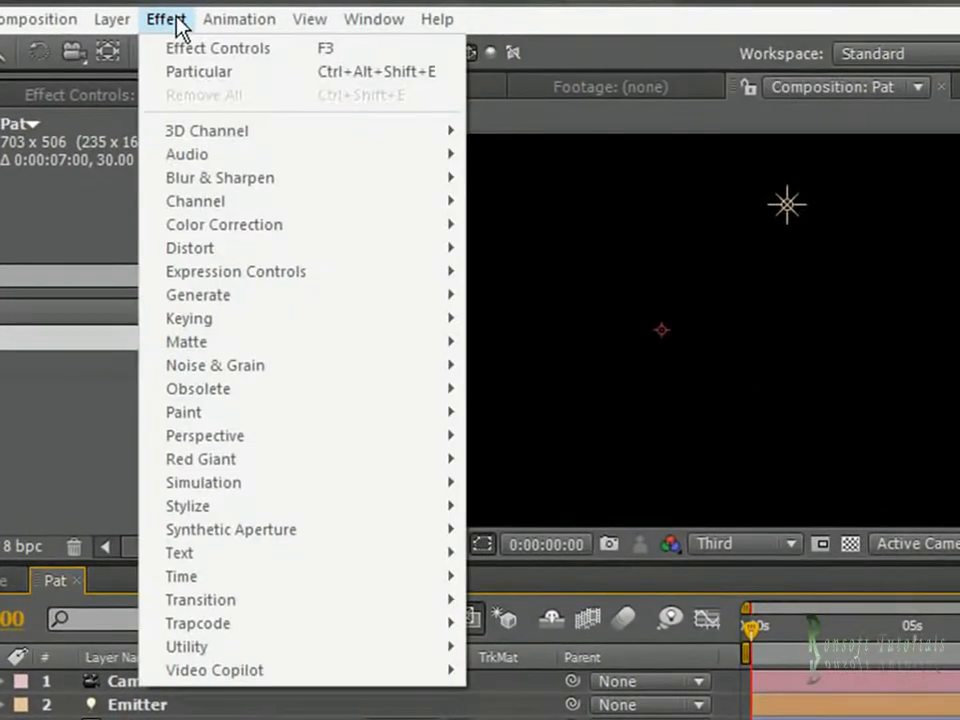
{"action": "mouse_move", "coordinate": [330, 483]}
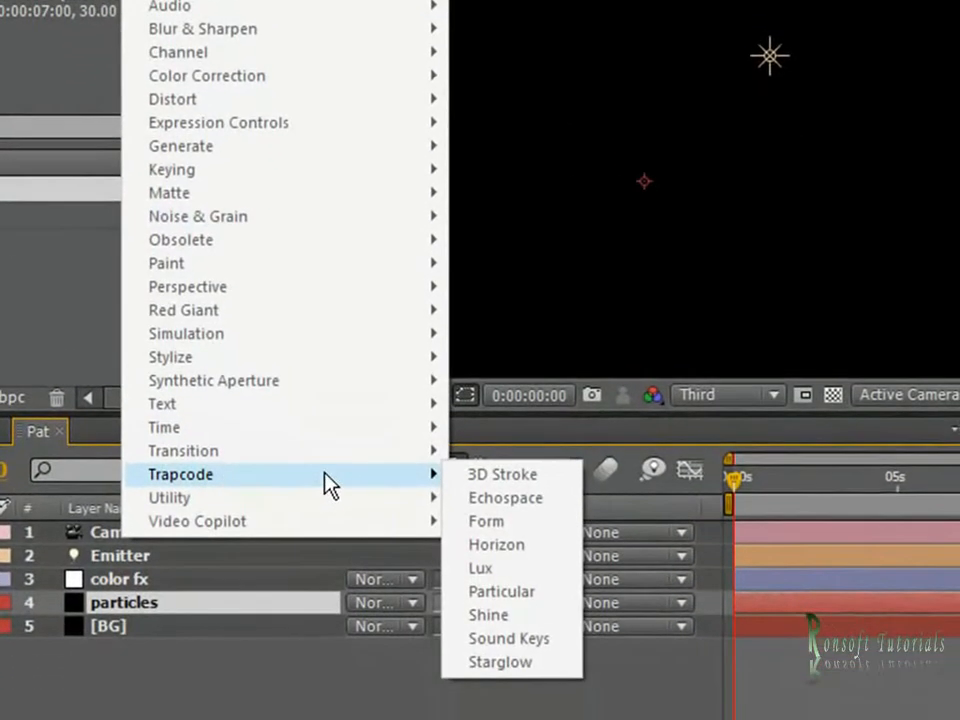
{"action": "mouse_move", "coordinate": [502, 591]}
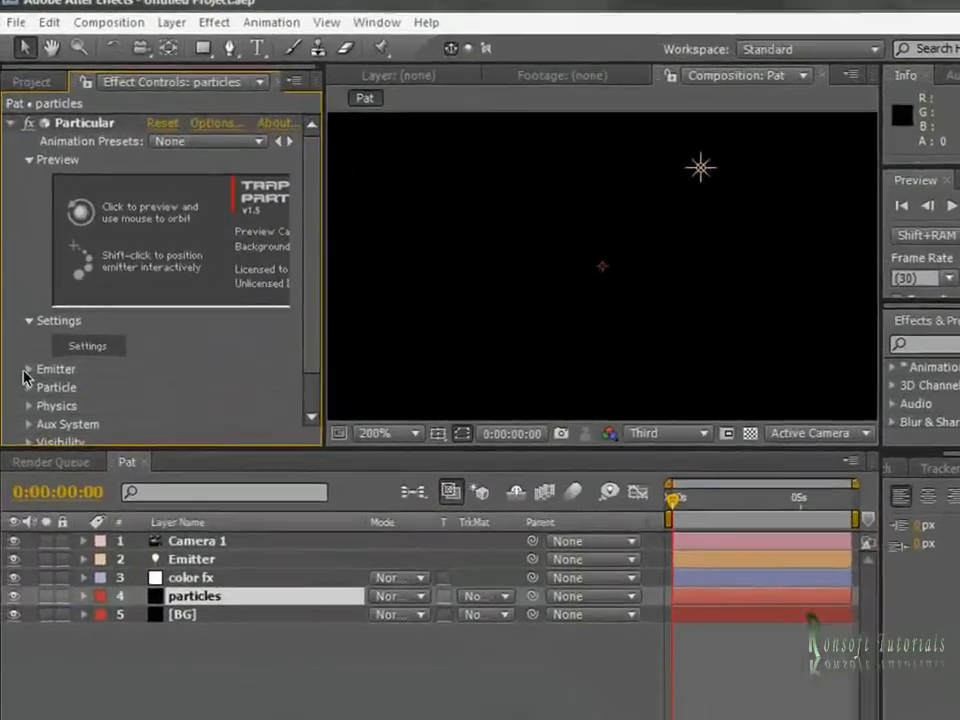
- Set Particular's emitter to 283 particles/sec with X and Y rotation at 0
{"action": "left_click", "coordinate": [28, 369]}
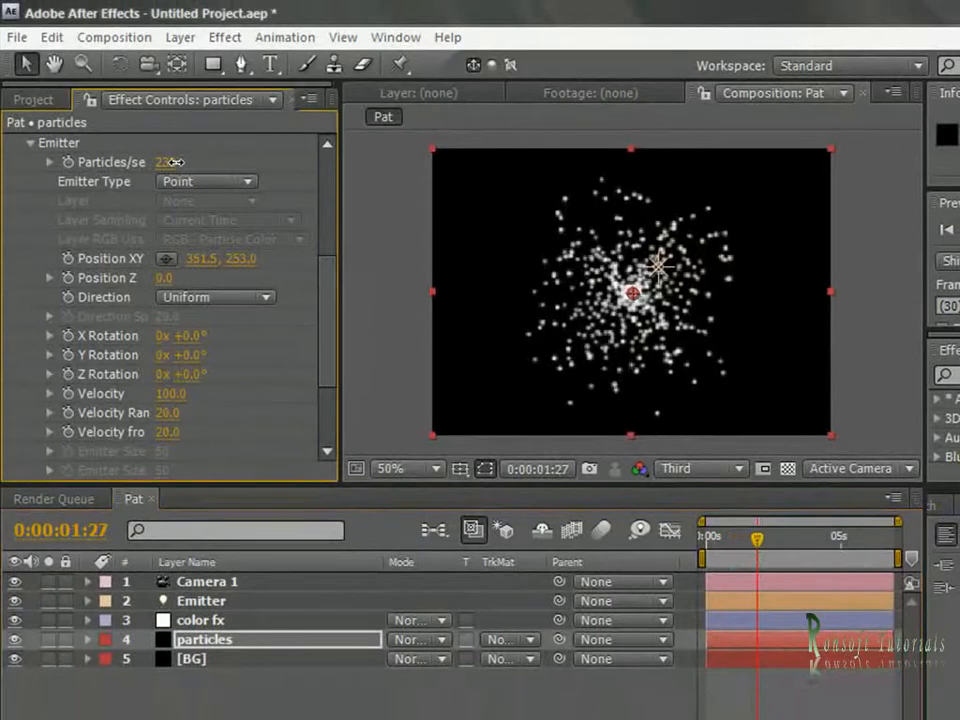
{"action": "left_click_drag", "start_coordinate": [757, 538], "coordinate": [780, 538]}
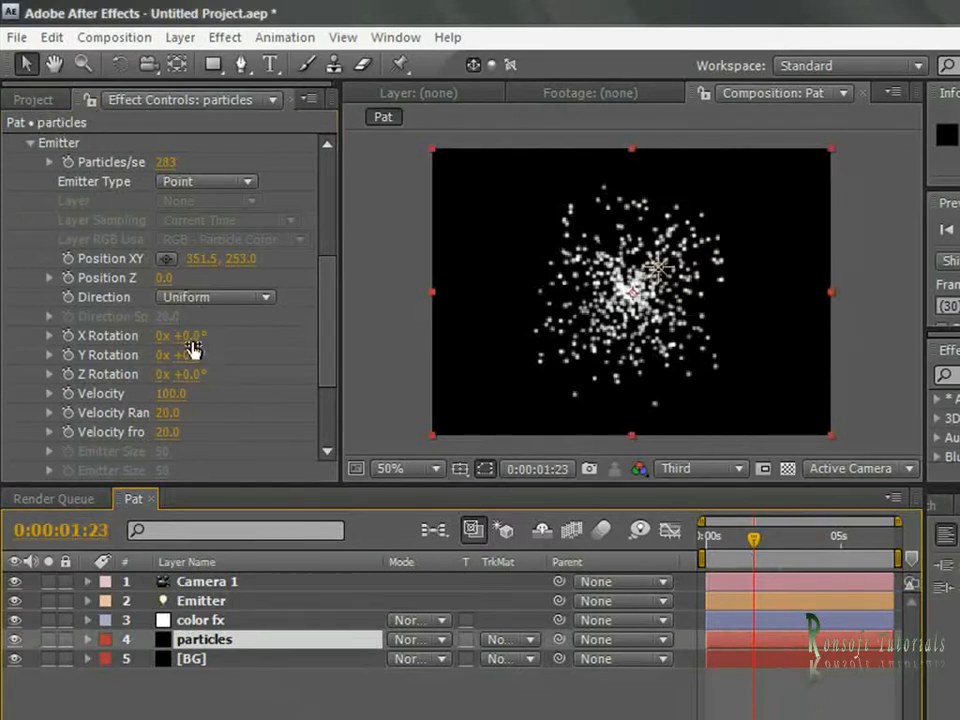
{"action": "left_click", "coordinate": [185, 335]}
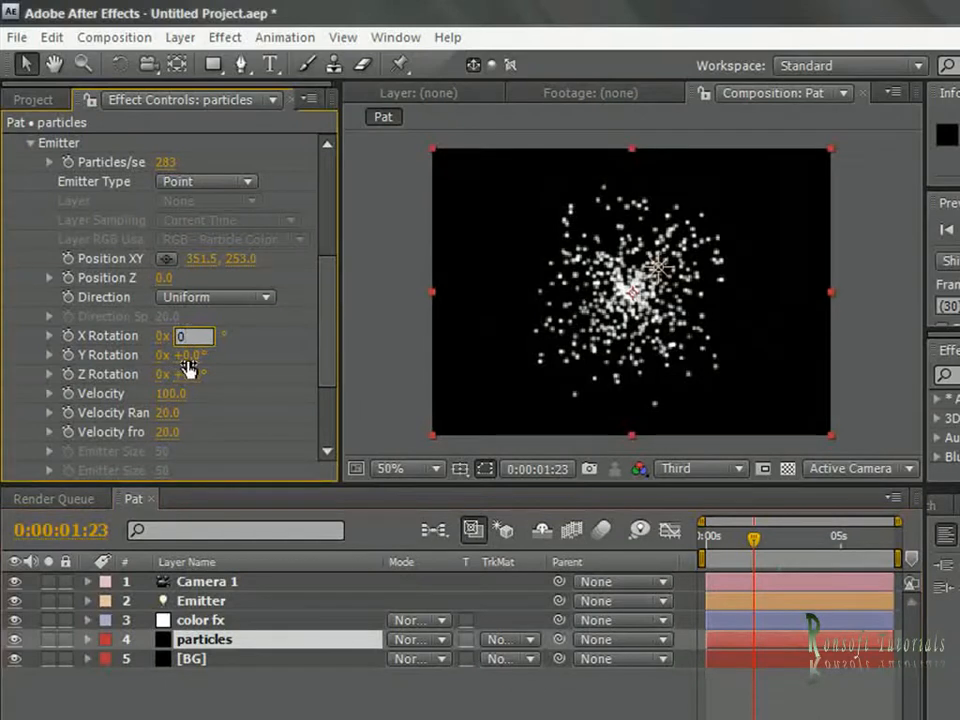
{"action": "left_click", "coordinate": [190, 355]}
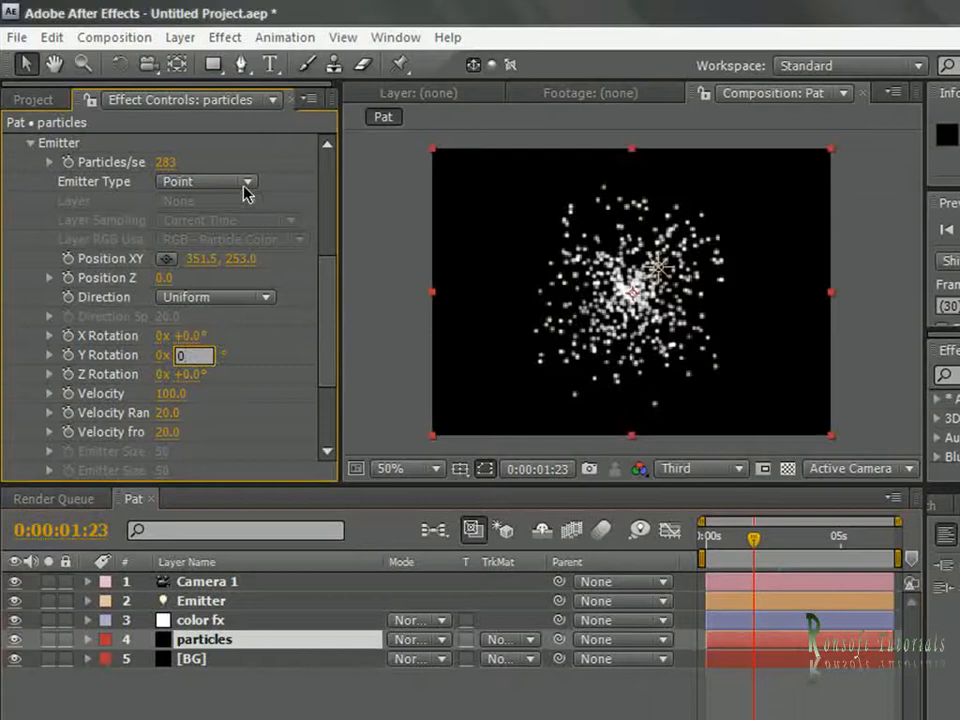
- Change the Particular Emitter Type to Light and collapse the Emitter group
{"action": "left_click", "coordinate": [207, 181]}
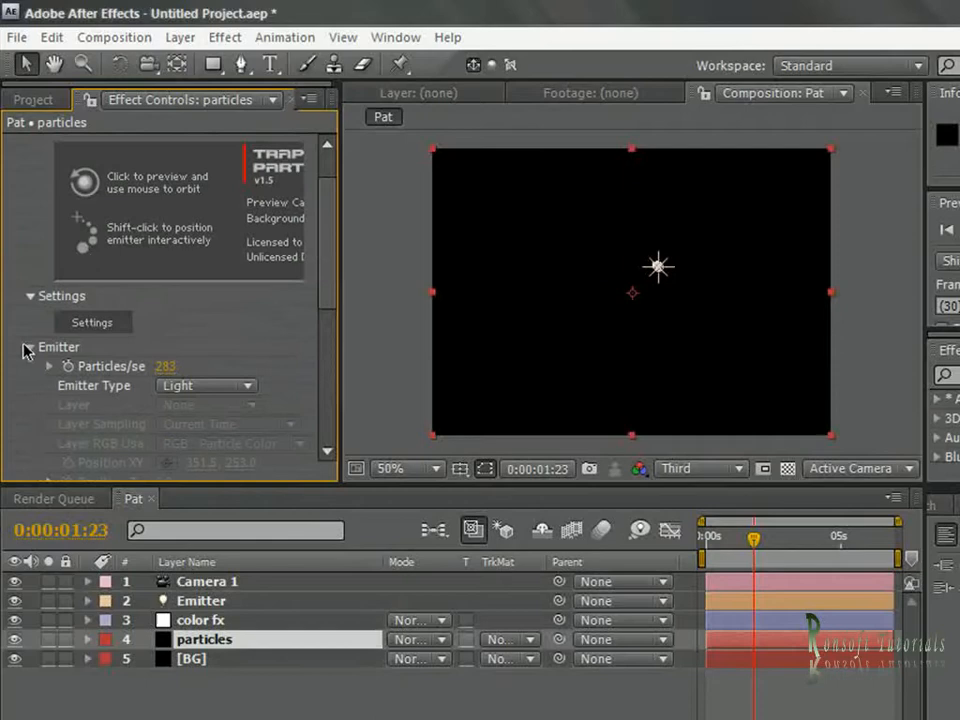
{"action": "left_click", "coordinate": [30, 347]}
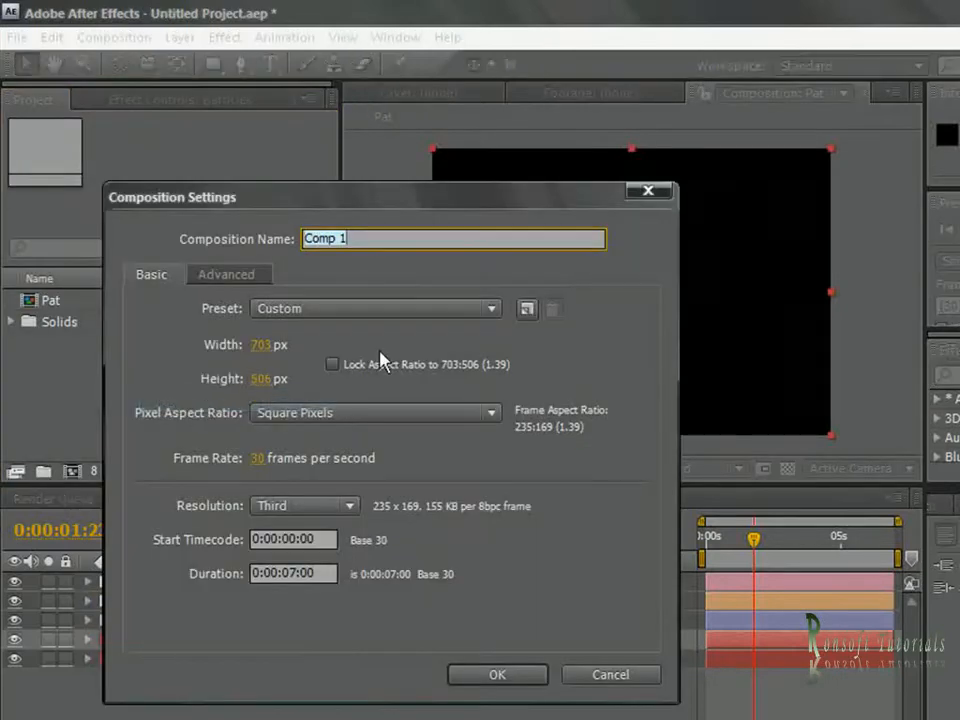
- Create a 50×50 composition named pat 50 lasting one frame (0:00:00:01)
{"action": "type", "text": "pat"}
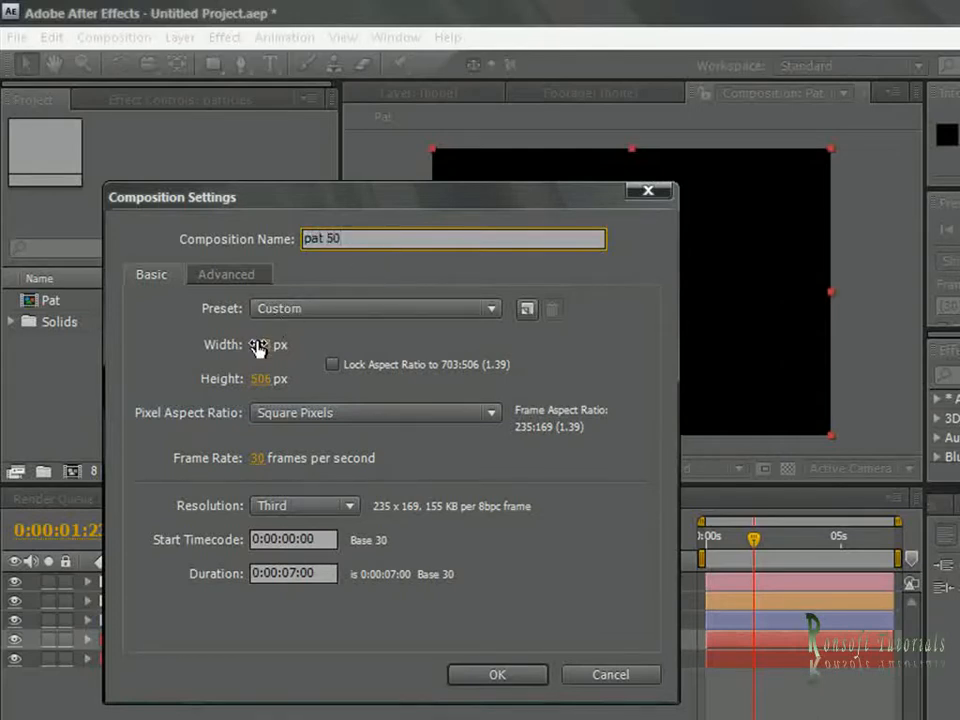
{"action": "type", "text": "50"}
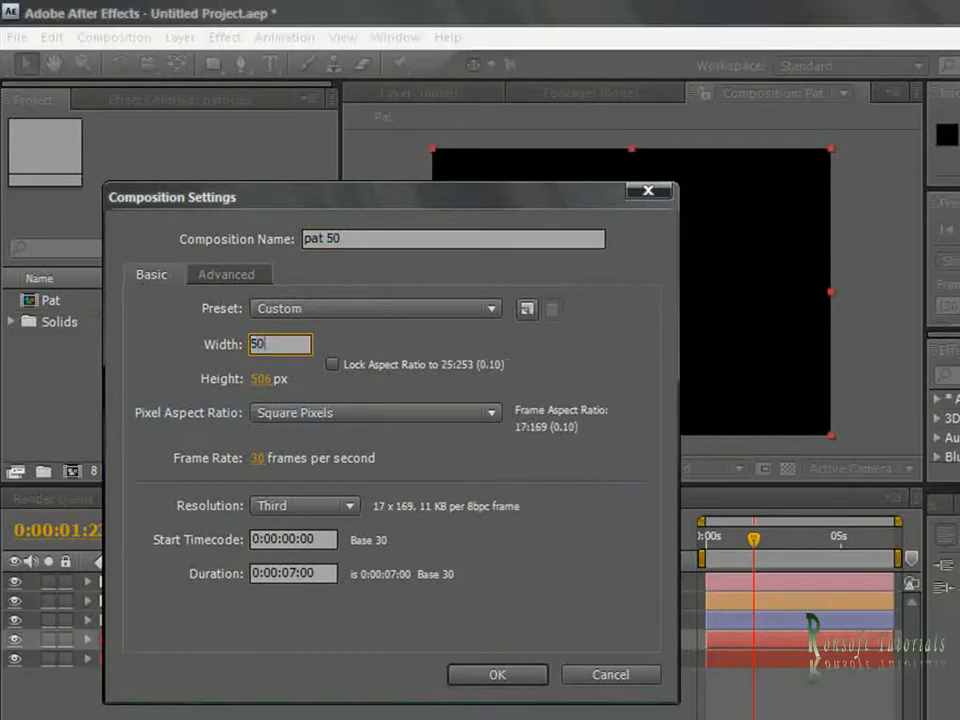
{"action": "left_click", "coordinate": [280, 378]}
{"action": "type", "text": "50"}
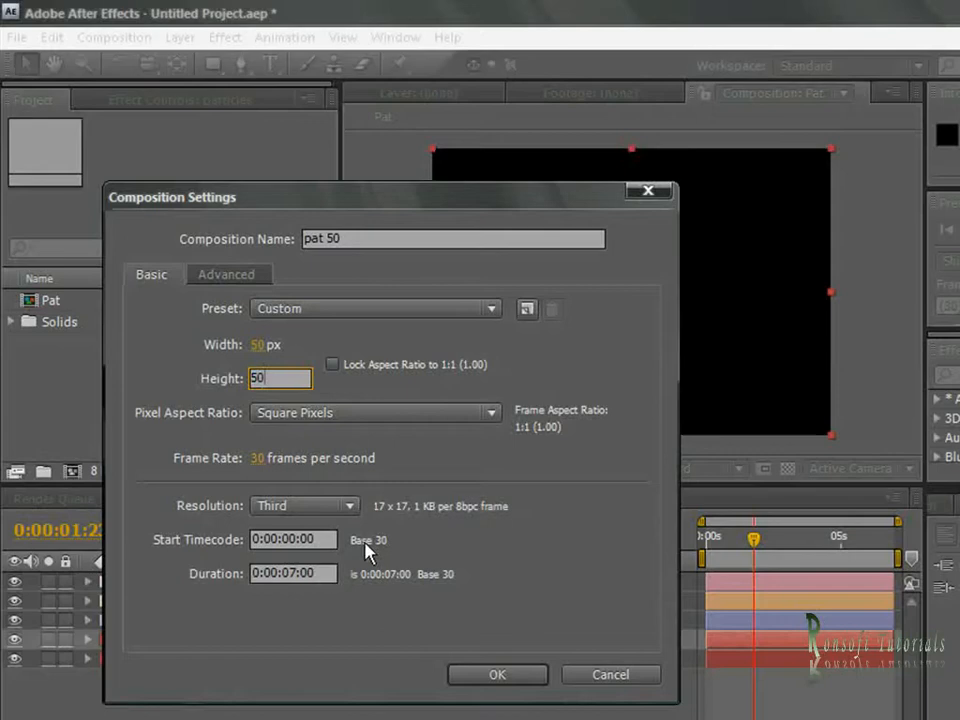
{"action": "mouse_move", "coordinate": [388, 488]}
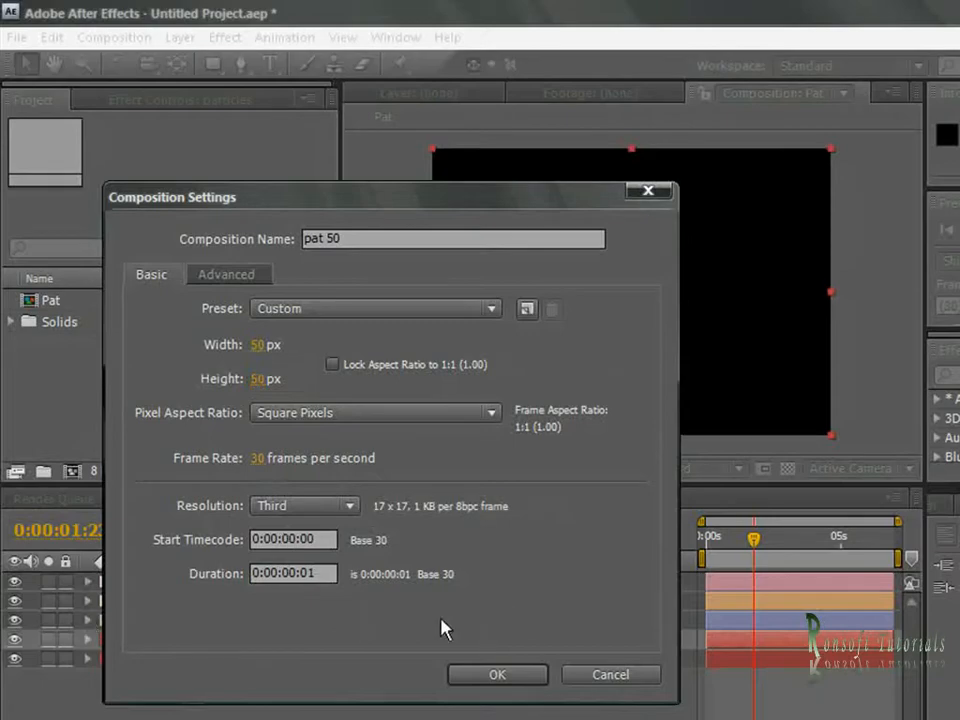
{"action": "left_click", "coordinate": [497, 674]}
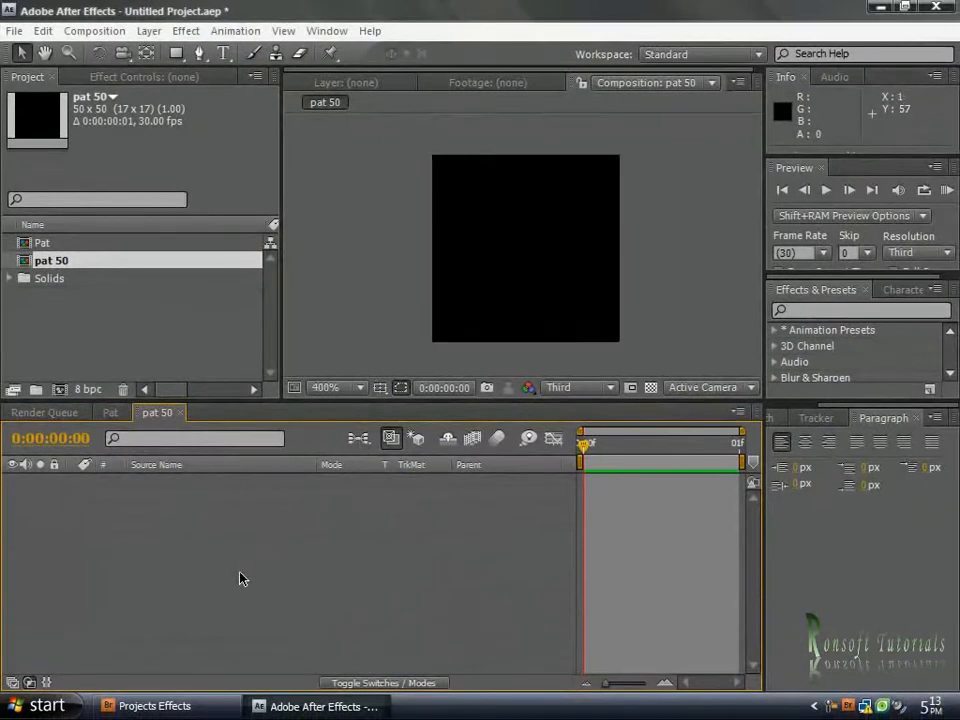
- Add a white (FFFFFF) 50×50 solid filling the pat 50 composition
{"action": "right_click", "coordinate": [240, 578]}
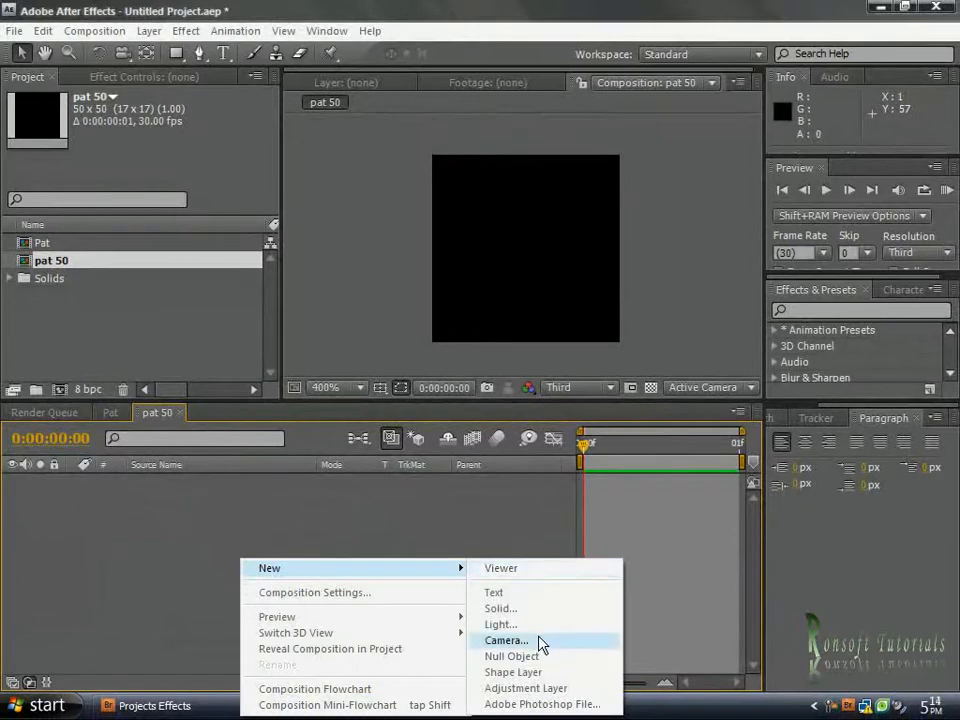
{"action": "left_click", "coordinate": [500, 608]}
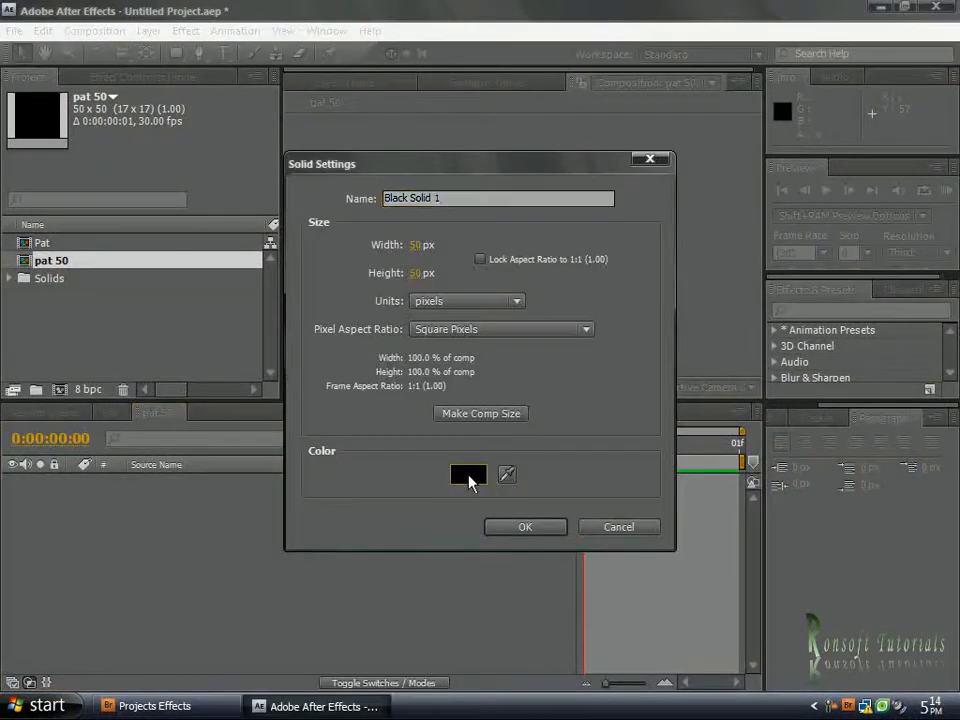
{"action": "left_click", "coordinate": [468, 474]}
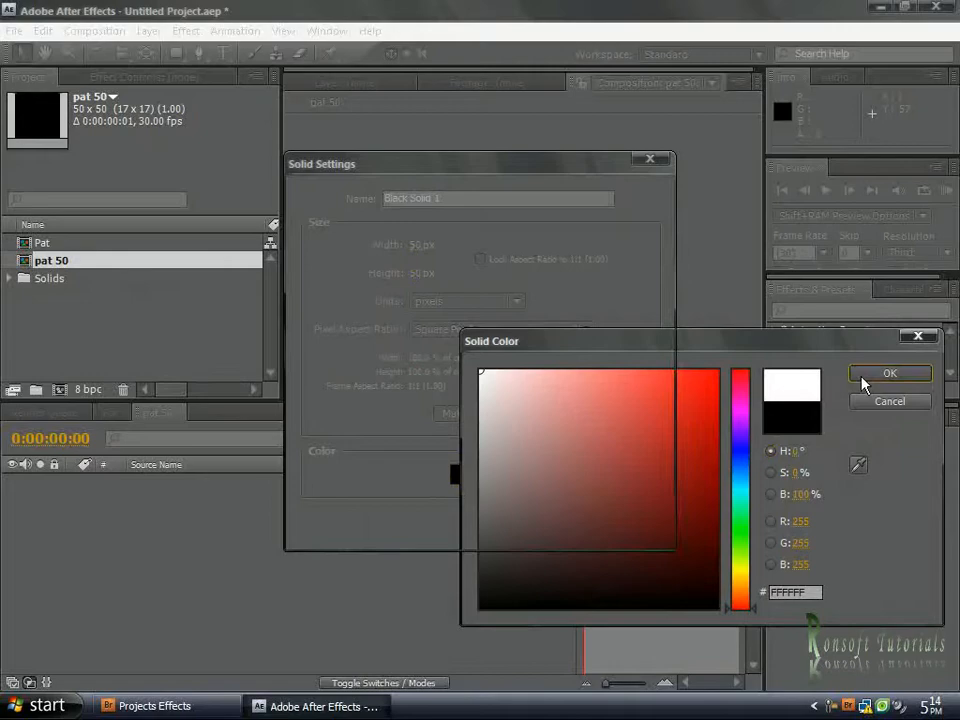
{"action": "left_click", "coordinate": [889, 373]}
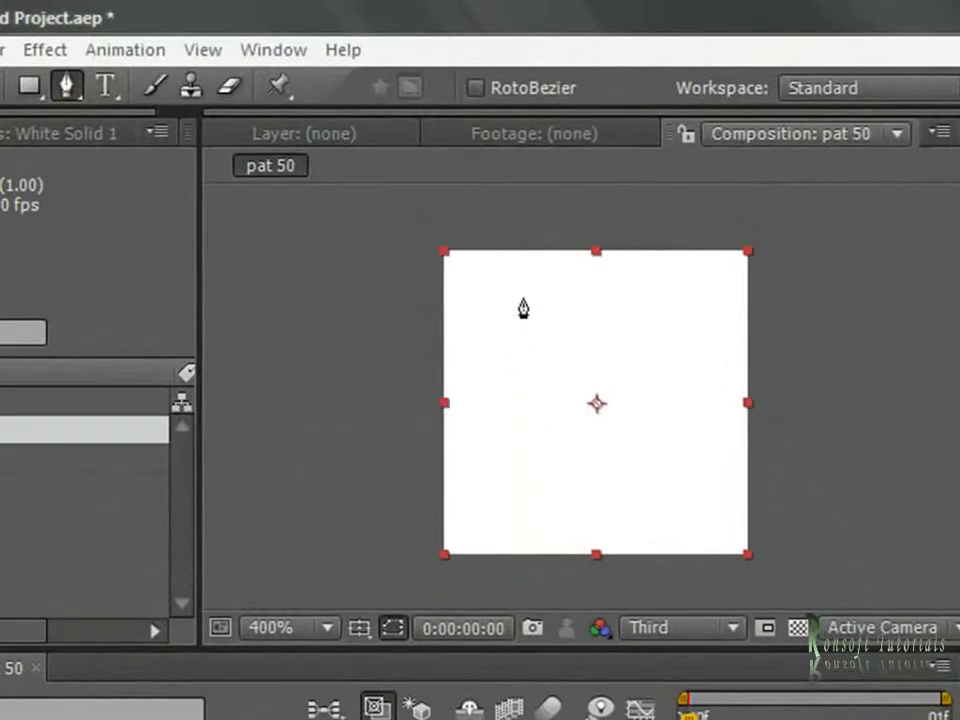
- Draw a thin, slightly curved vertical pen mask on the white solid and close it
{"action": "left_click_drag", "start_coordinate": [550, 285], "coordinate": [547, 440]}
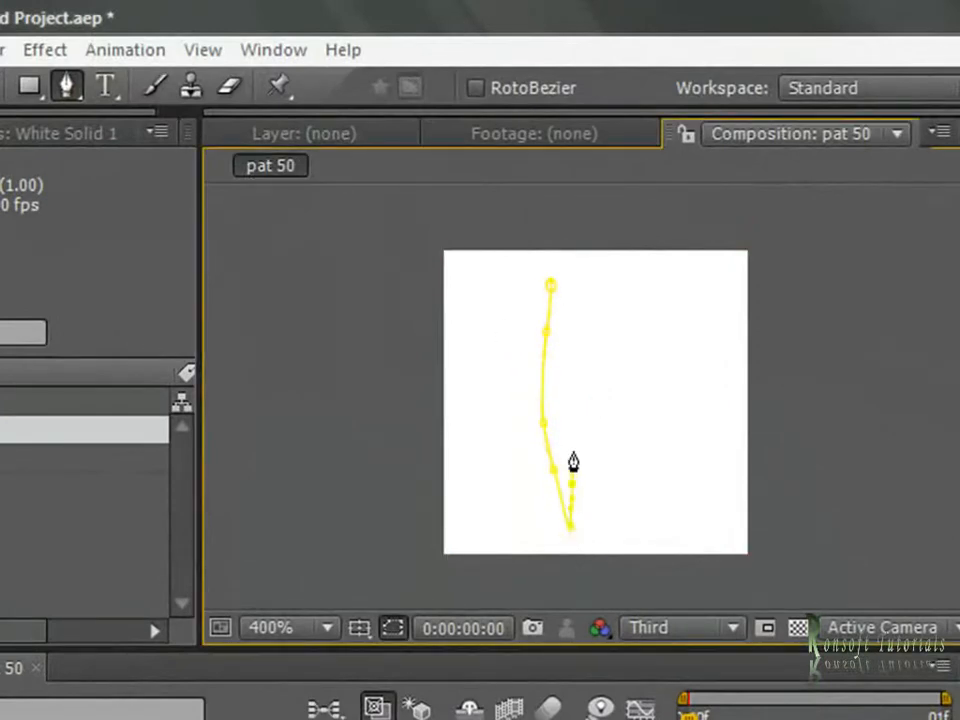
{"action": "left_click", "coordinate": [553, 253]}
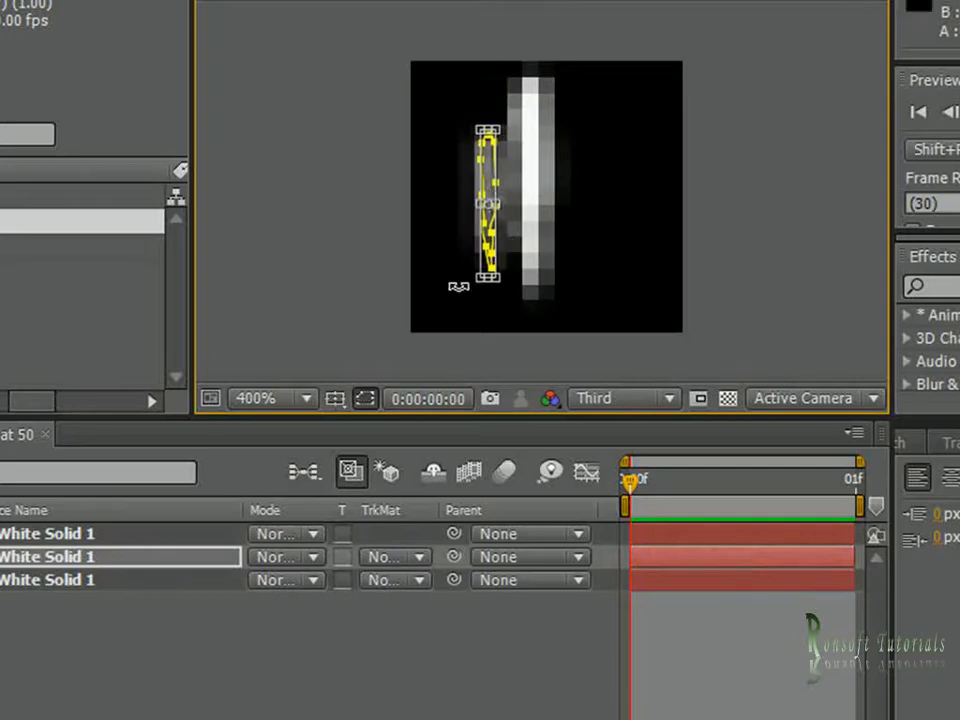
{"action": "mouse_move", "coordinate": [108, 548]}
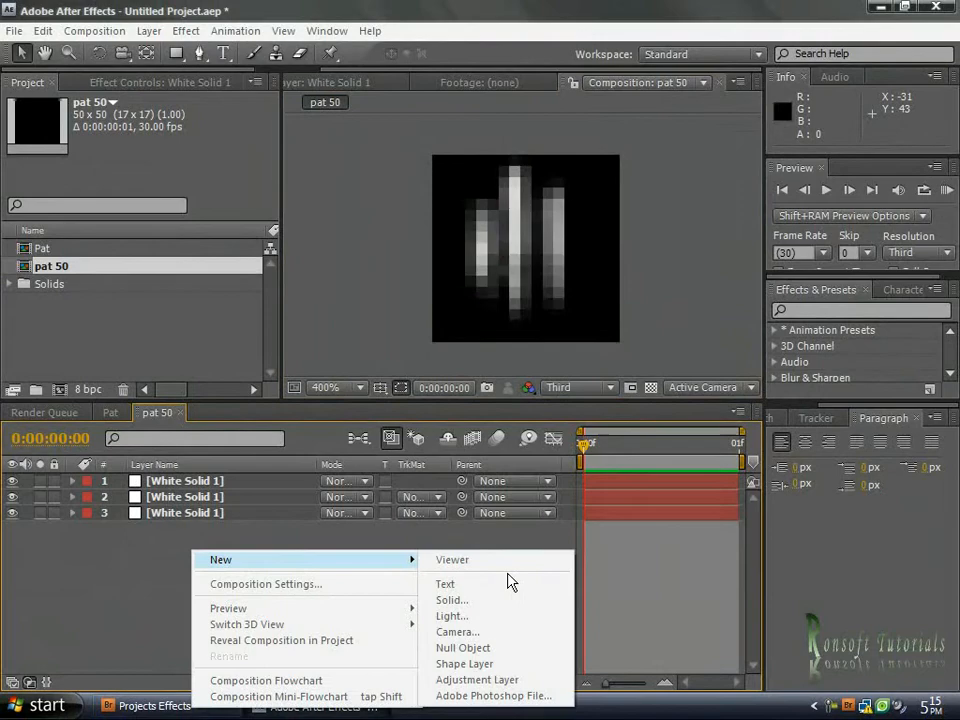
- Create White Solid 2 and mask it to a small round dot near the top
{"action": "left_click", "coordinate": [451, 599]}
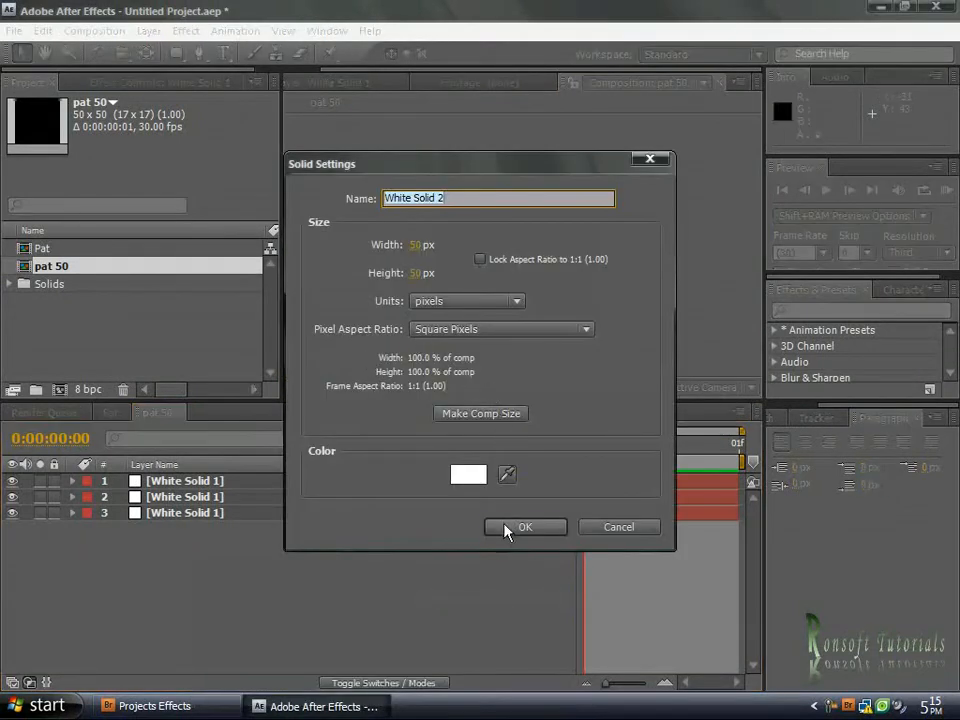
{"action": "left_click", "coordinate": [525, 527]}
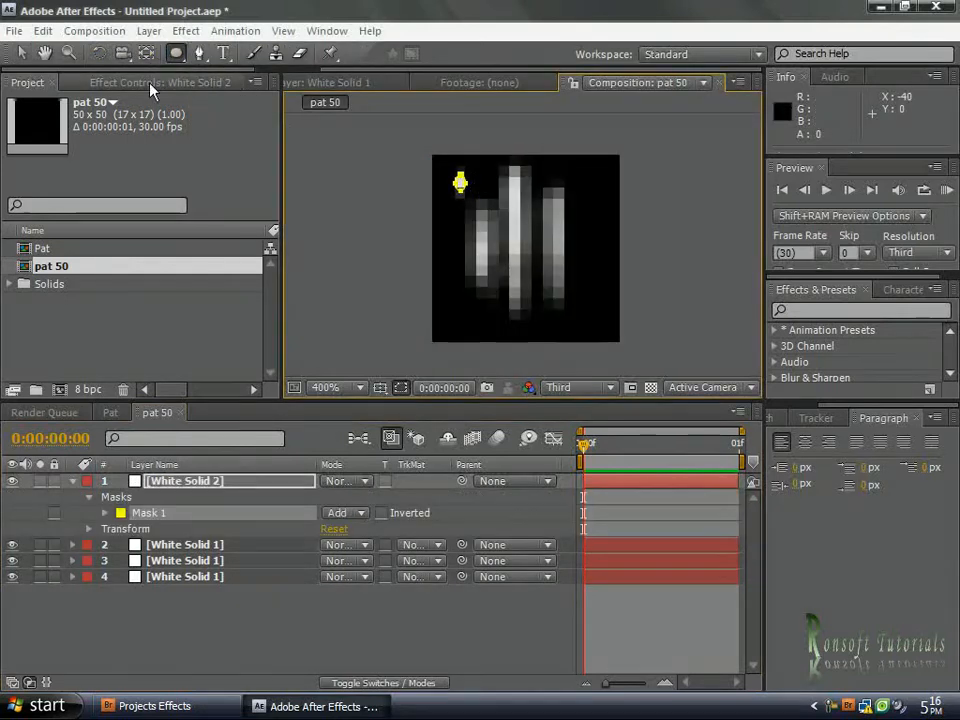
{"action": "left_click_drag", "start_coordinate": [460, 183], "coordinate": [490, 183]}
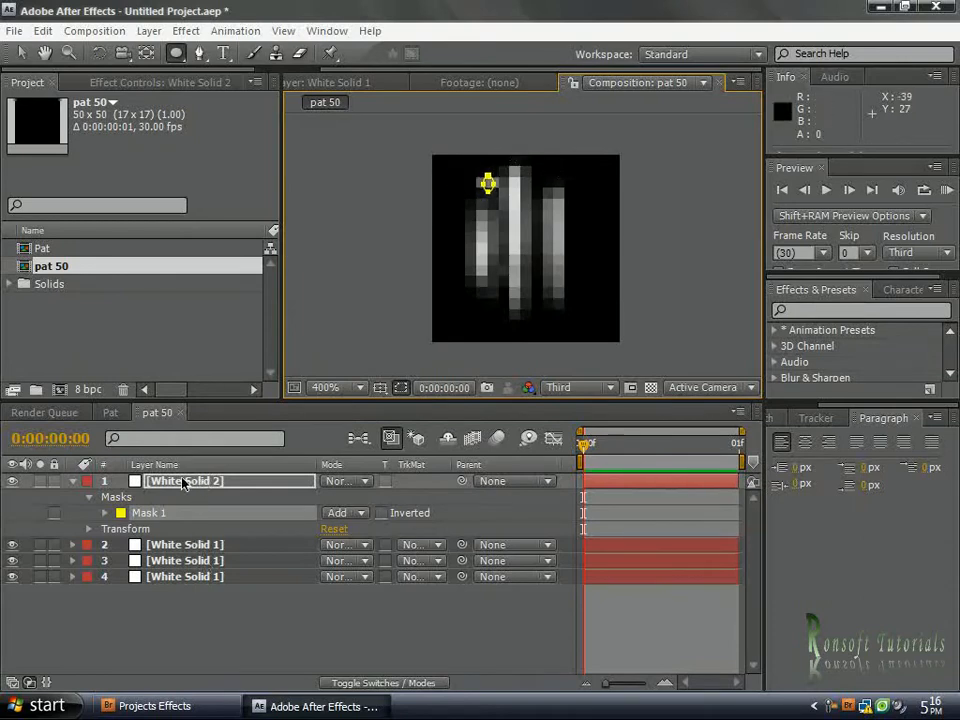
{"action": "left_click", "coordinate": [71, 481]}
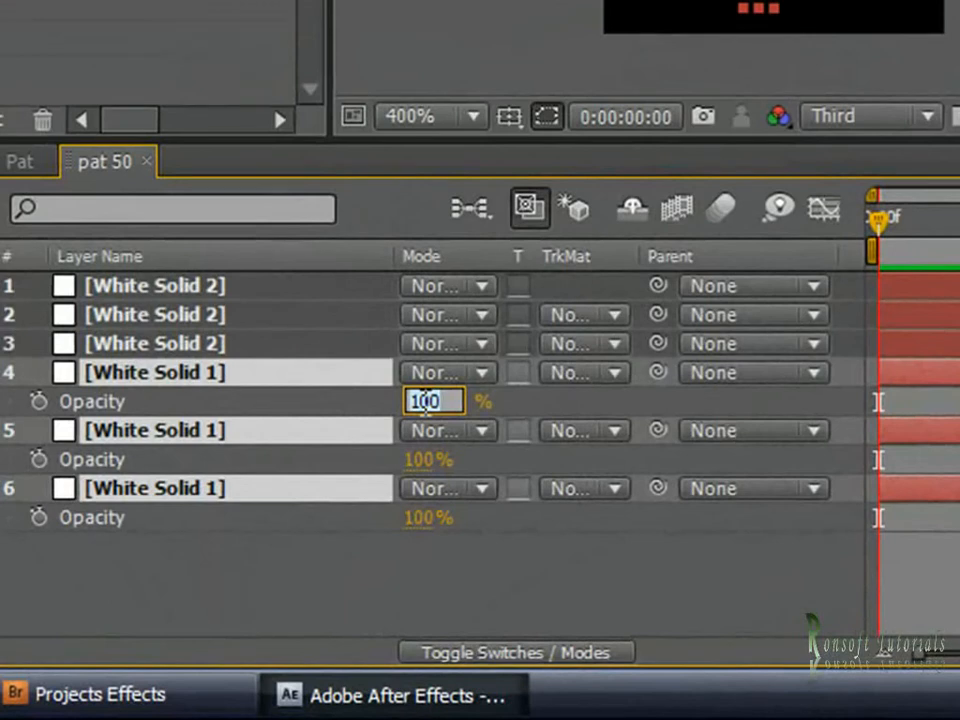
- Set the streaks to 10% opacity and the dots to 25, 30 and 50%
{"action": "type", "text": "10"}
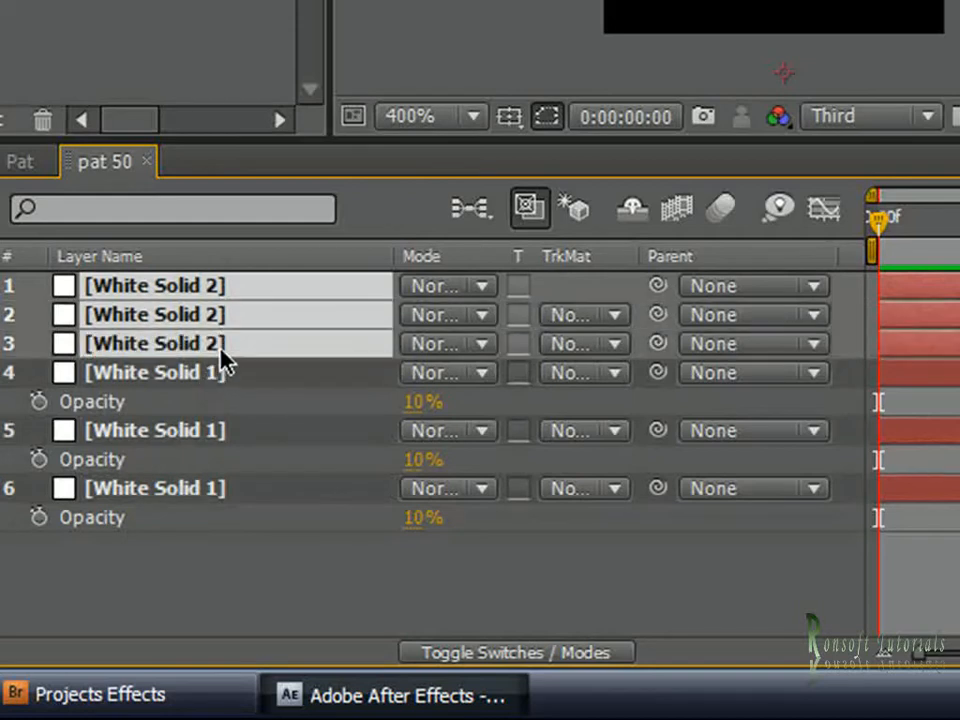
{"action": "mouse_move", "coordinate": [230, 325]}
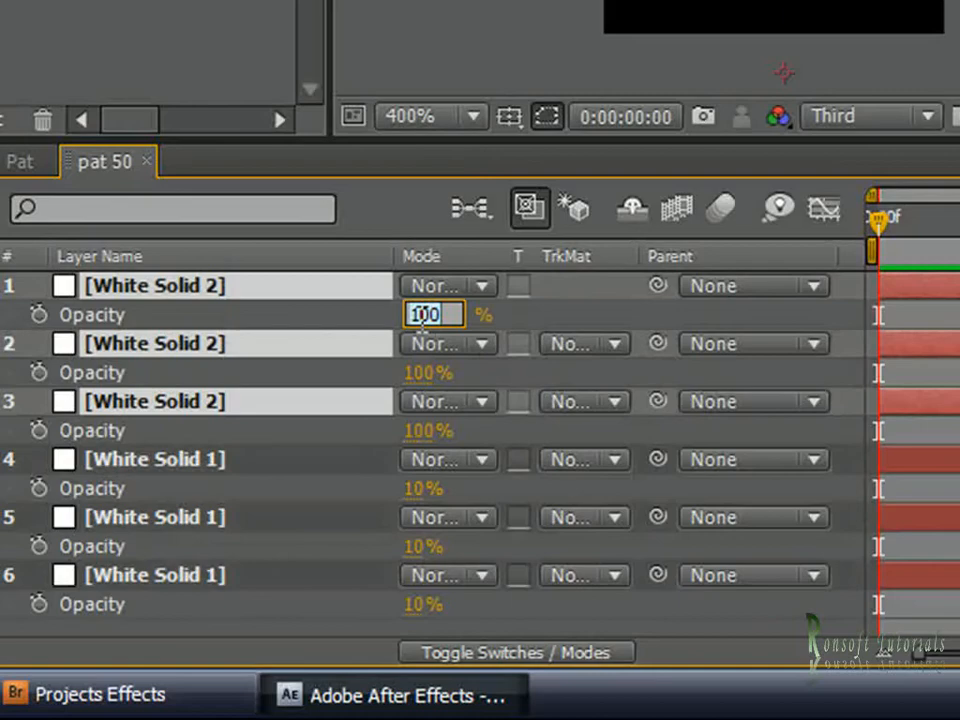
{"action": "type", "text": "25"}
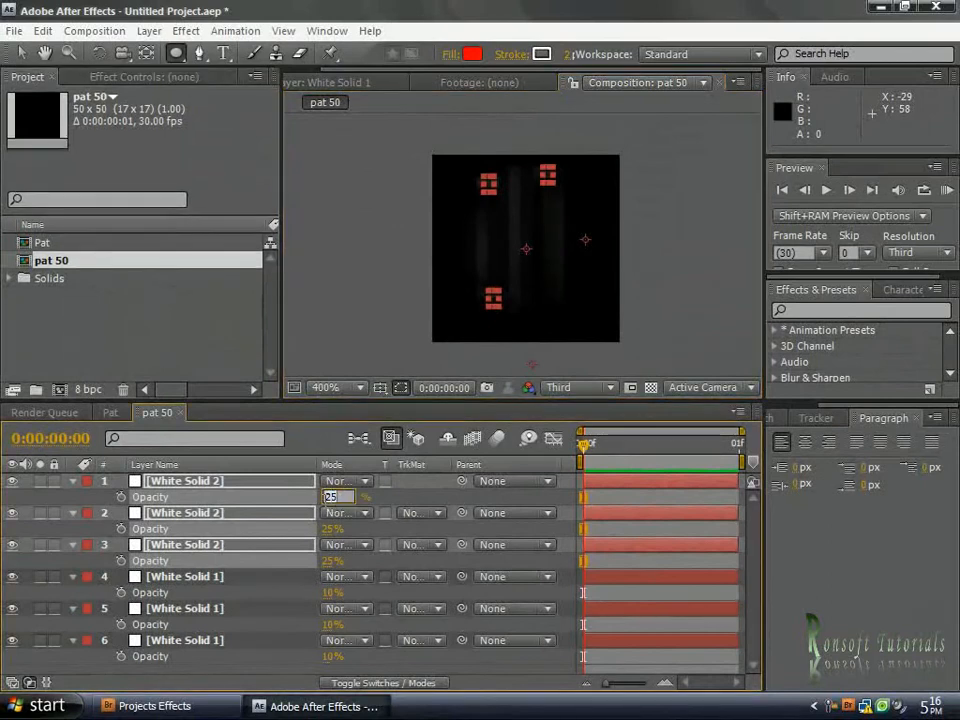
{"action": "type", "text": "30%"}
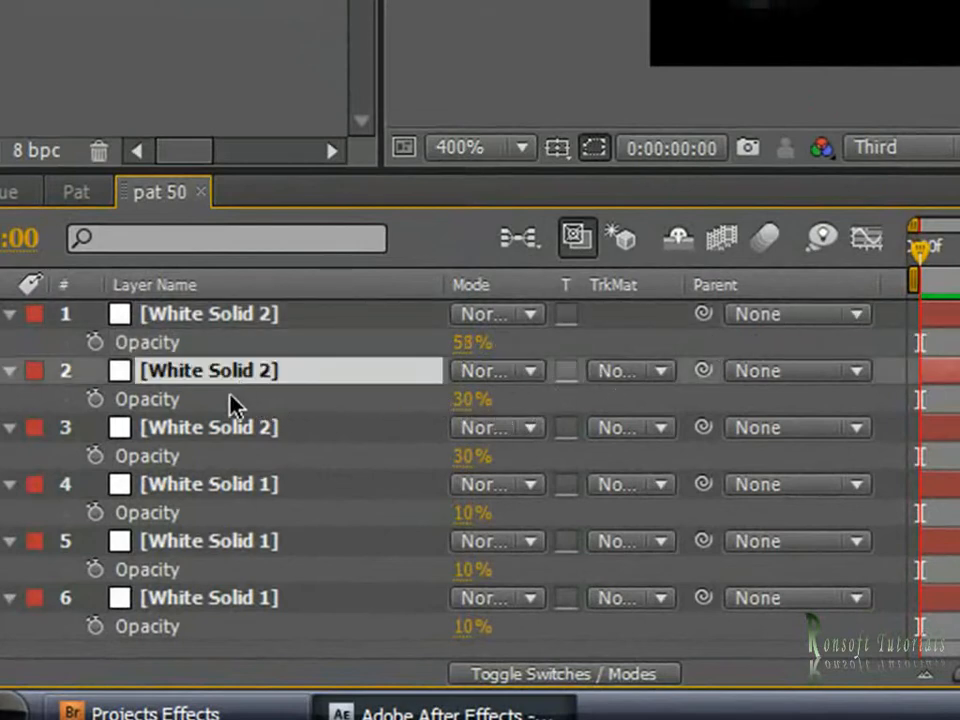
{"action": "mouse_move", "coordinate": [230, 452]}
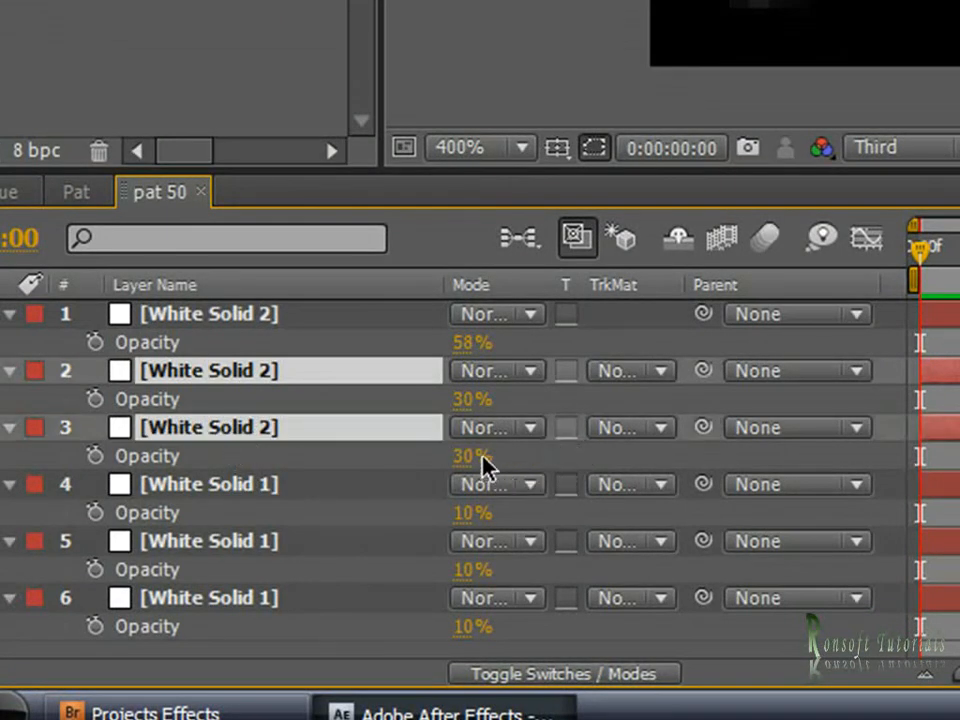
{"action": "double_click", "coordinate": [470, 456]}
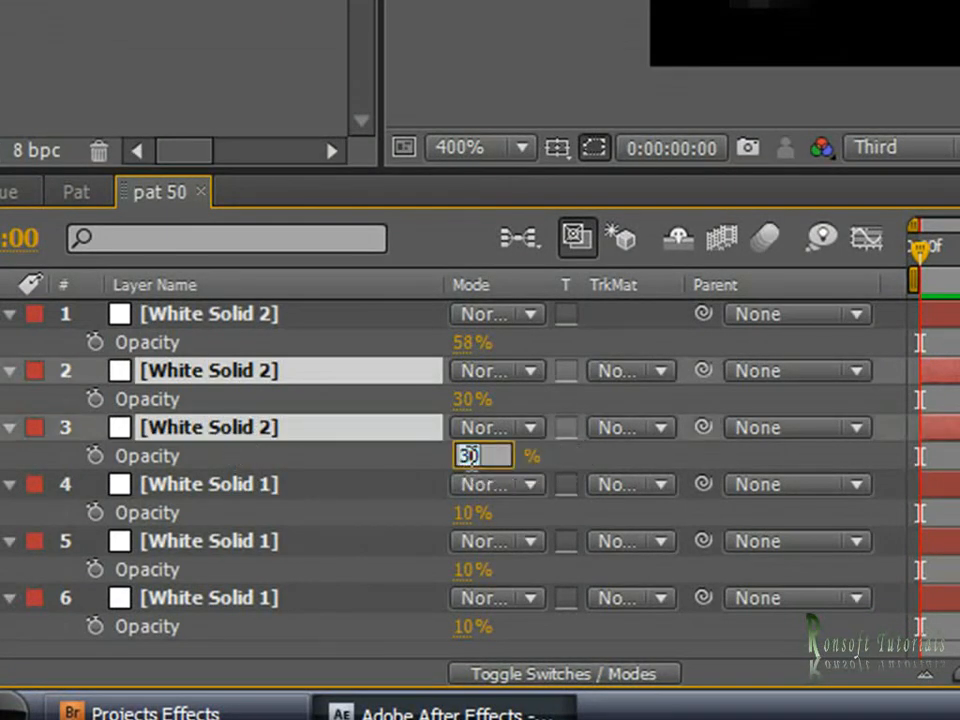
{"action": "type", "text": "50"}
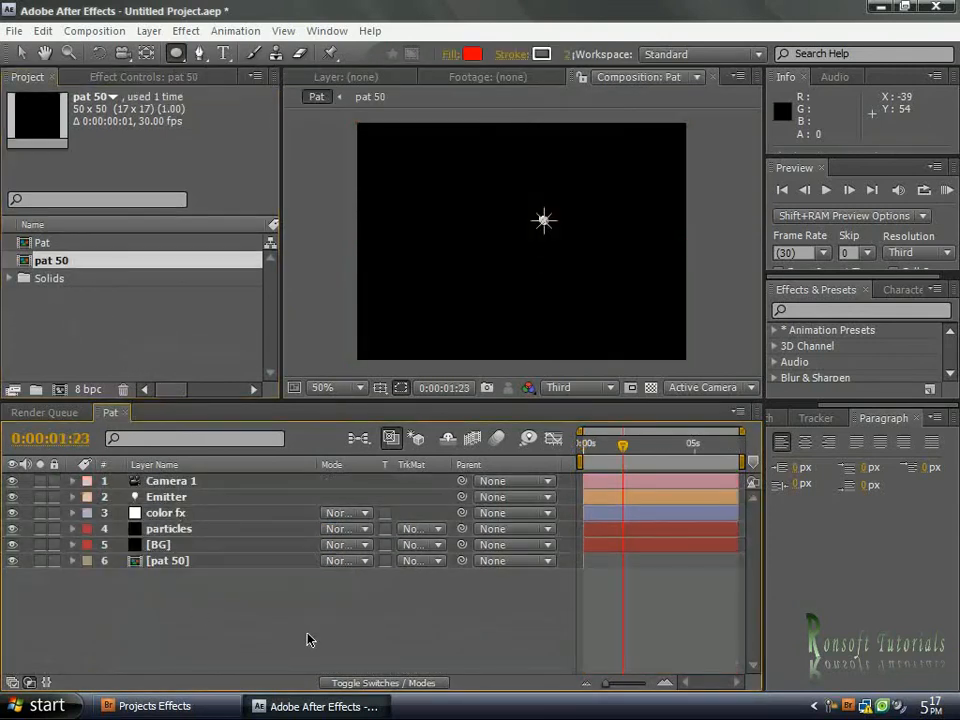
{"action": "mouse_move", "coordinate": [245, 607]}
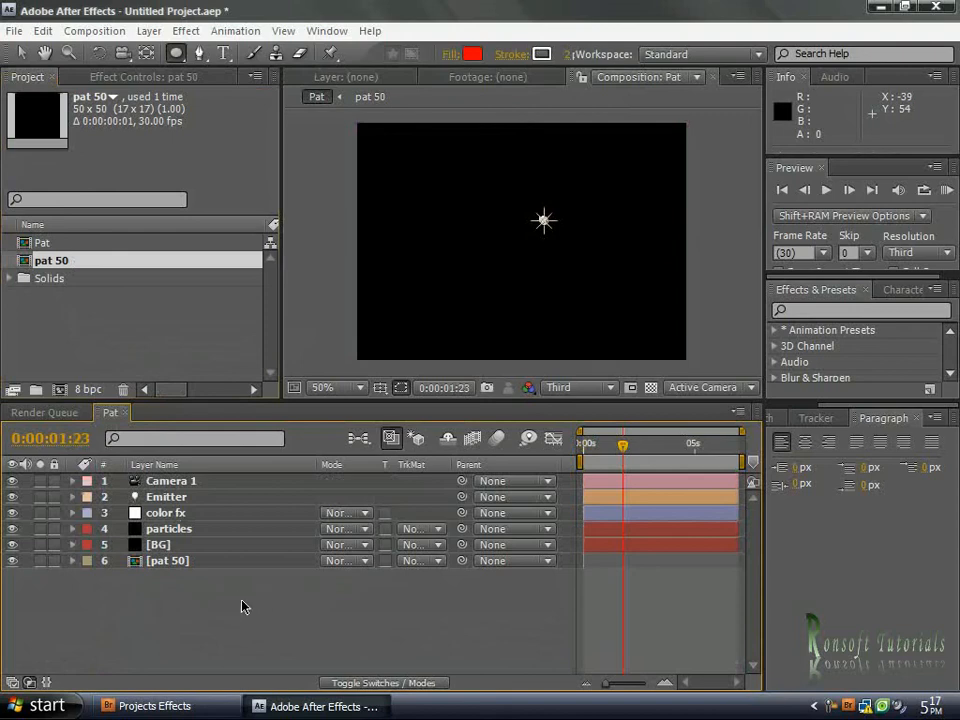
{"action": "mouse_move", "coordinate": [220, 645]}
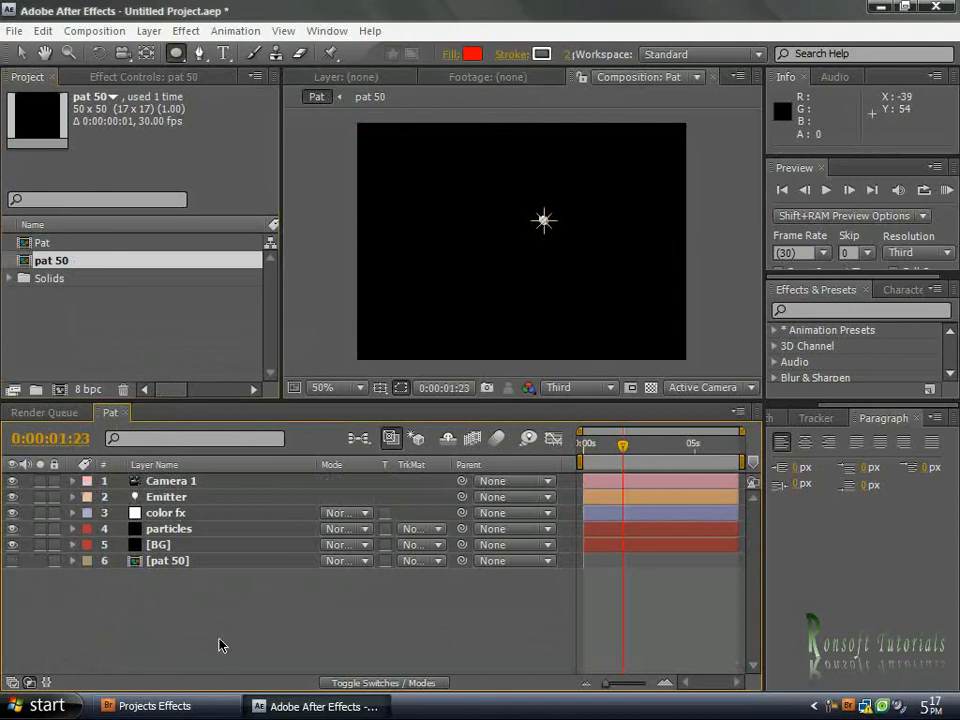
- Hide the nested pat 50 layer, scrub forward through the particles and select Emitter
{"action": "left_click_drag", "start_coordinate": [623, 444], "coordinate": [660, 444]}
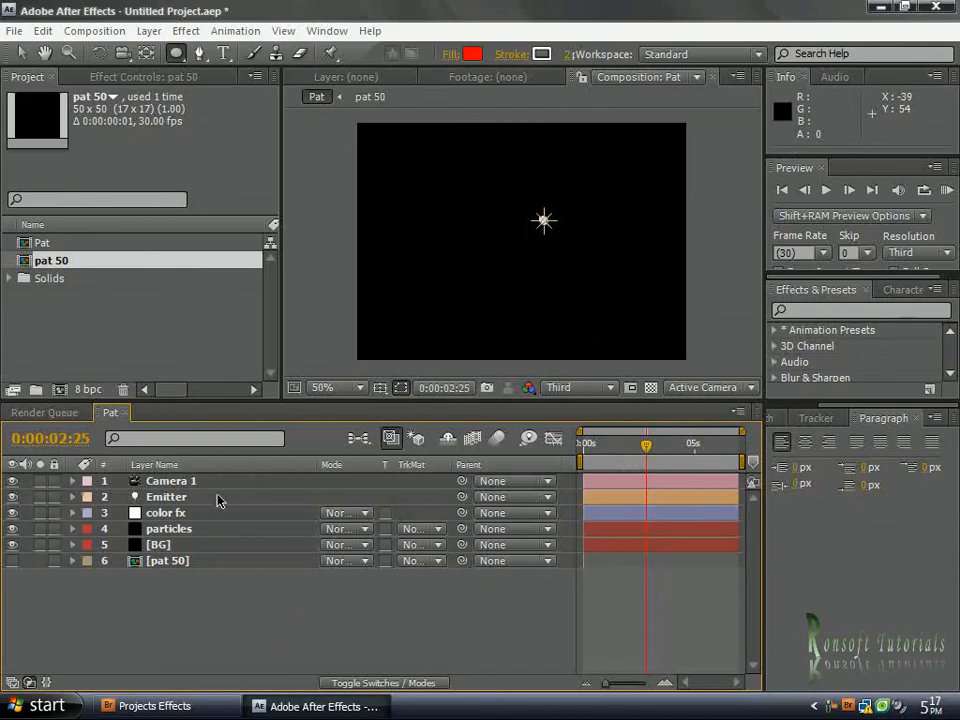
{"action": "left_click_drag", "start_coordinate": [645, 443], "coordinate": [670, 443]}
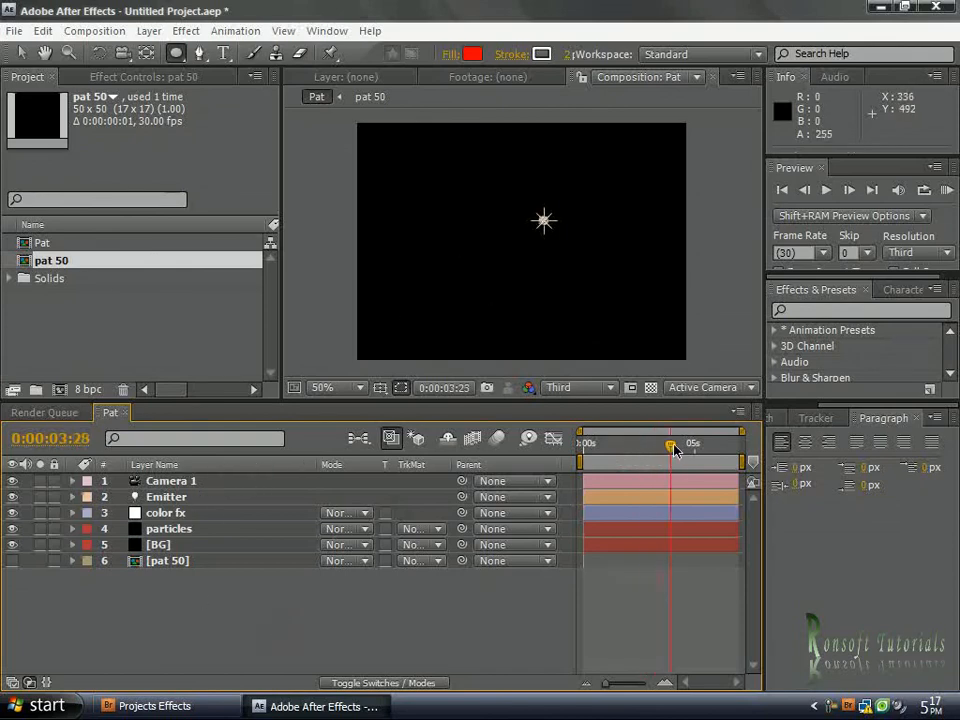
{"action": "left_click", "coordinate": [166, 497]}
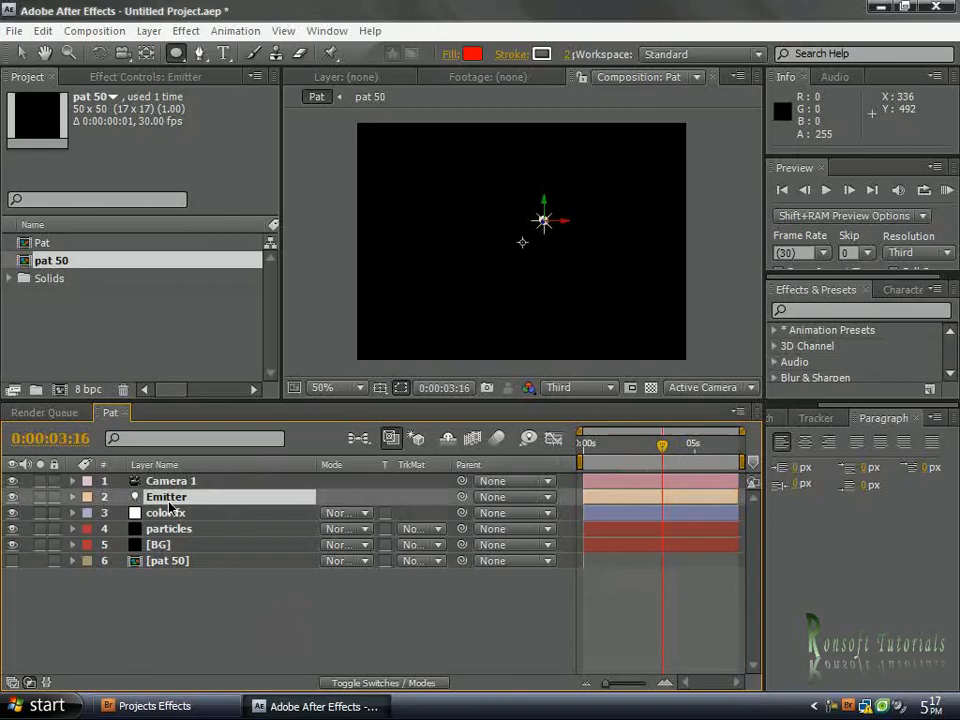